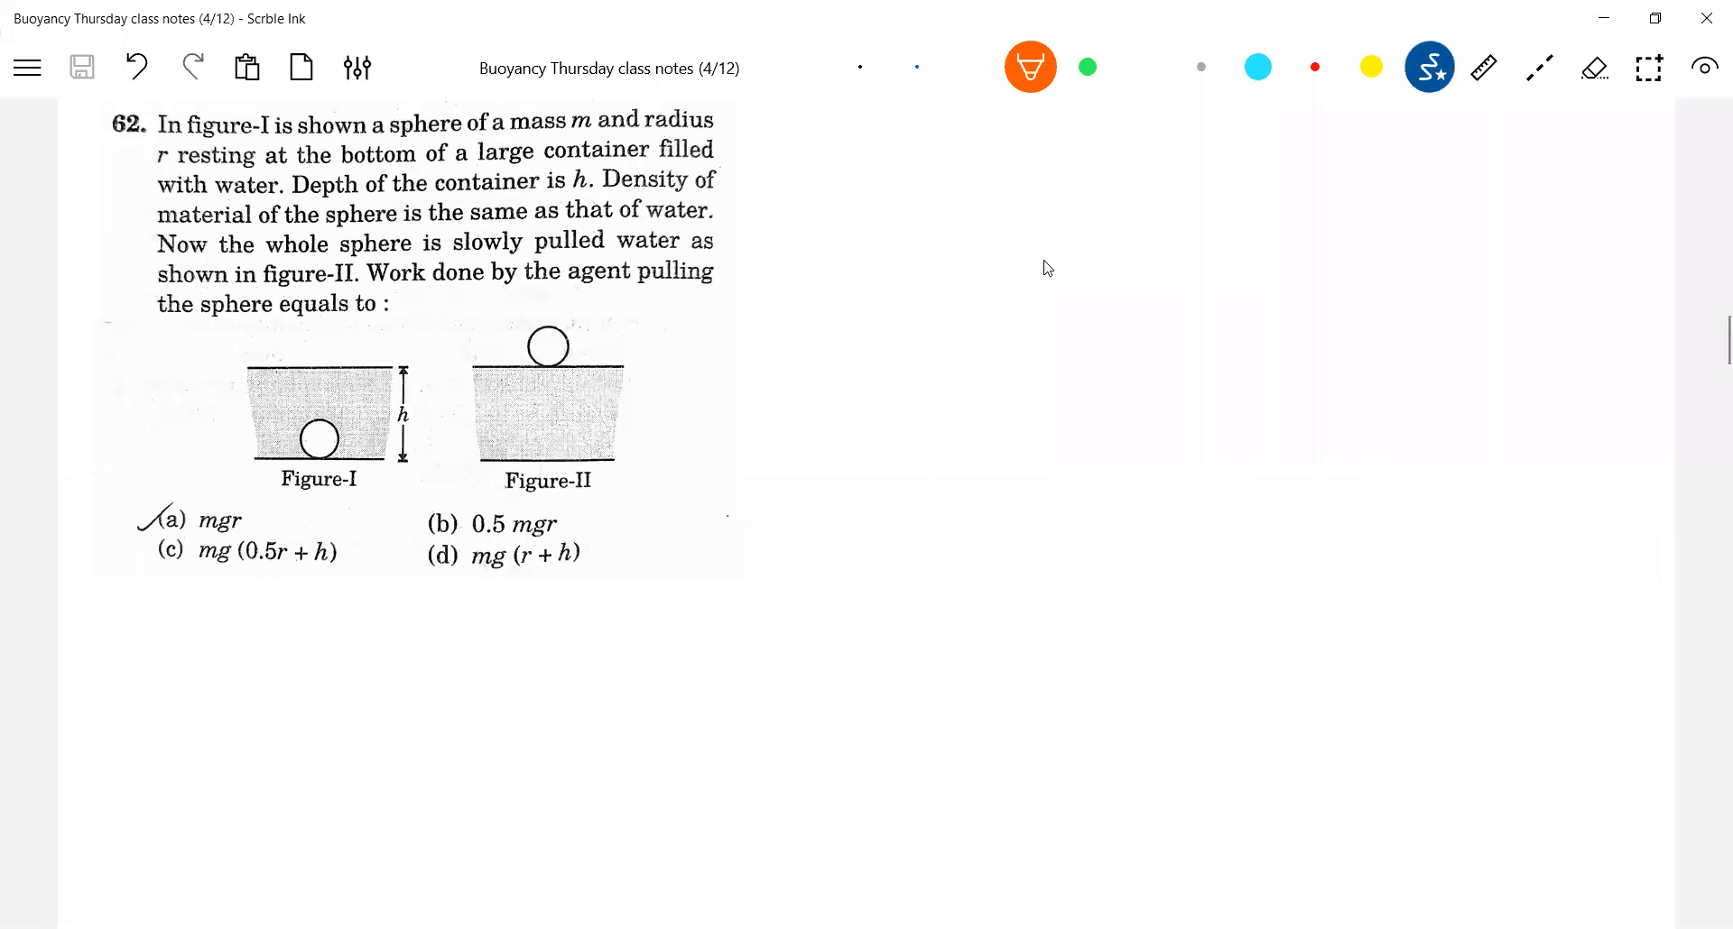
Write orange r labels beside both spheres and highlight 'a large container filled' in yellow.
drag(249, 426, 292, 437)
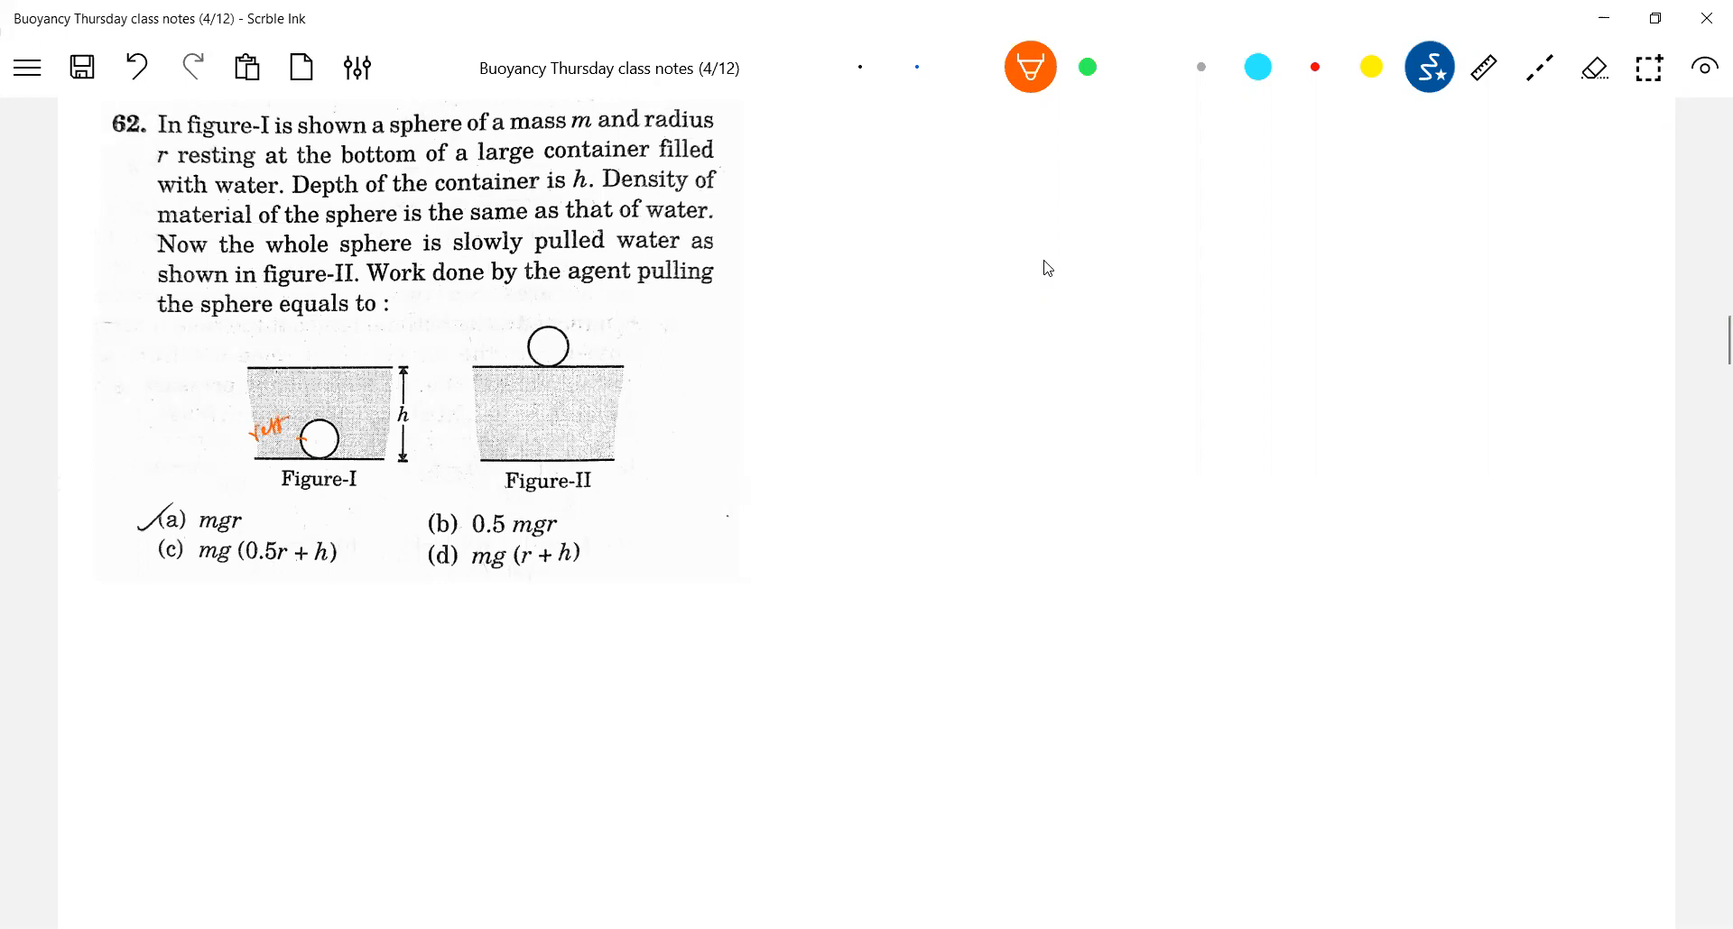
drag(541, 310, 591, 298)
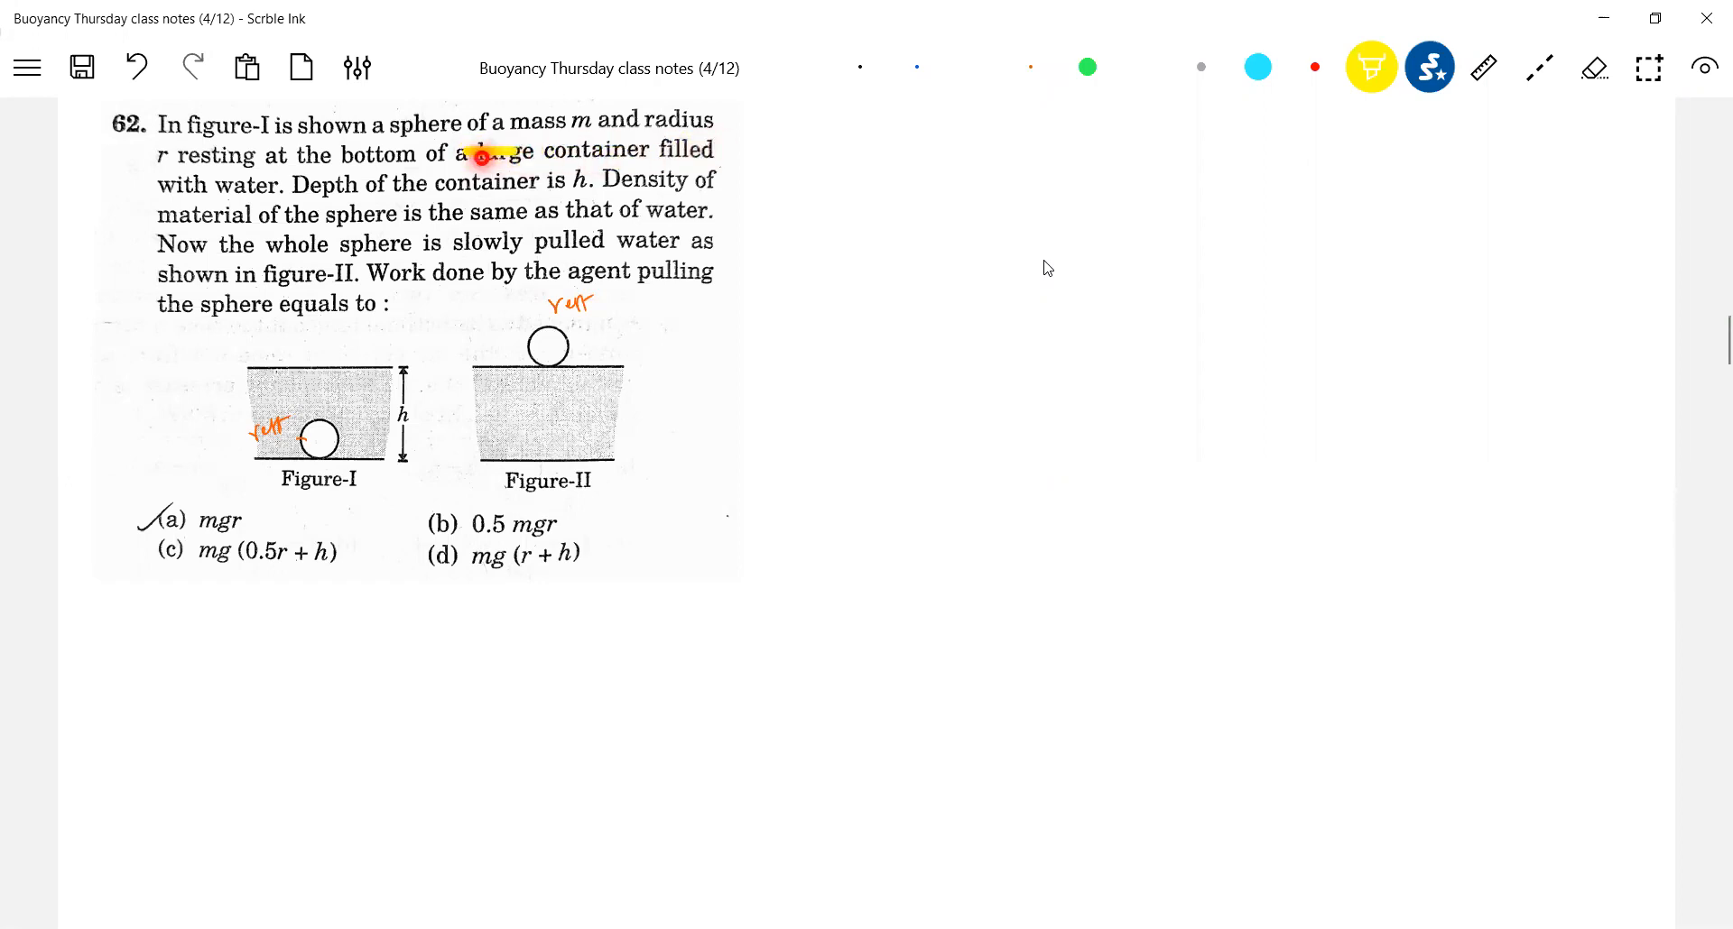
drag(453, 152, 729, 152)
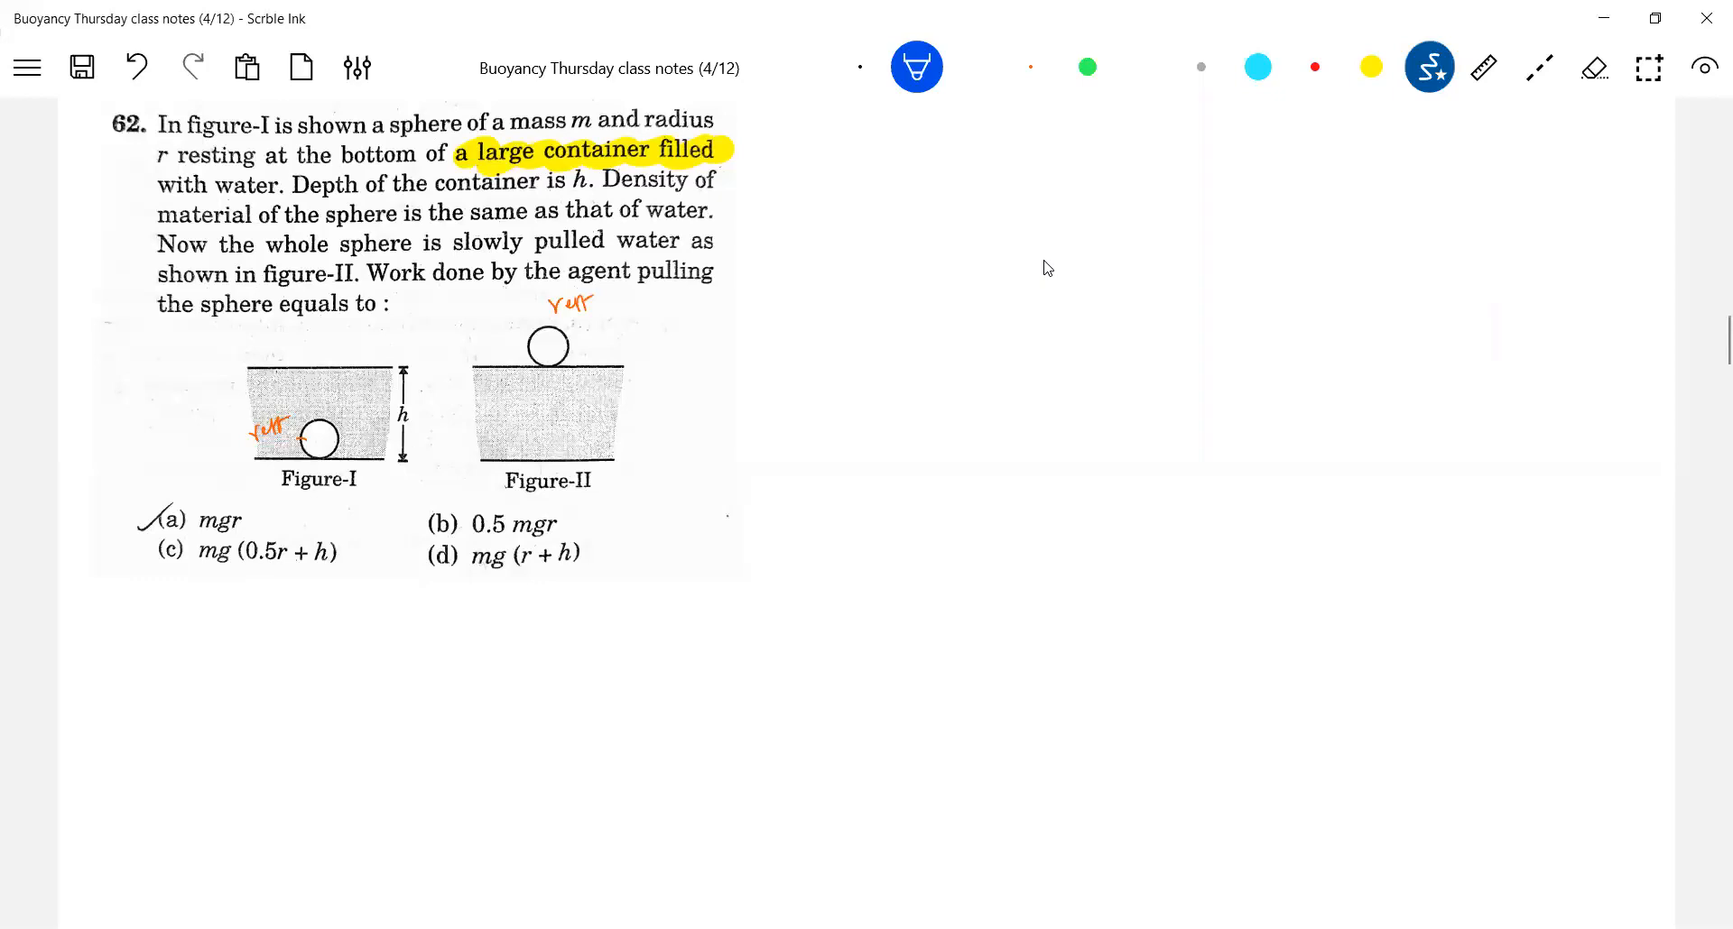
Label the figures 'initial' and 'final' in blue and write Ki + Wext + Wmg + WL = Kf with its substitution.
drag(182, 658, 210, 679)
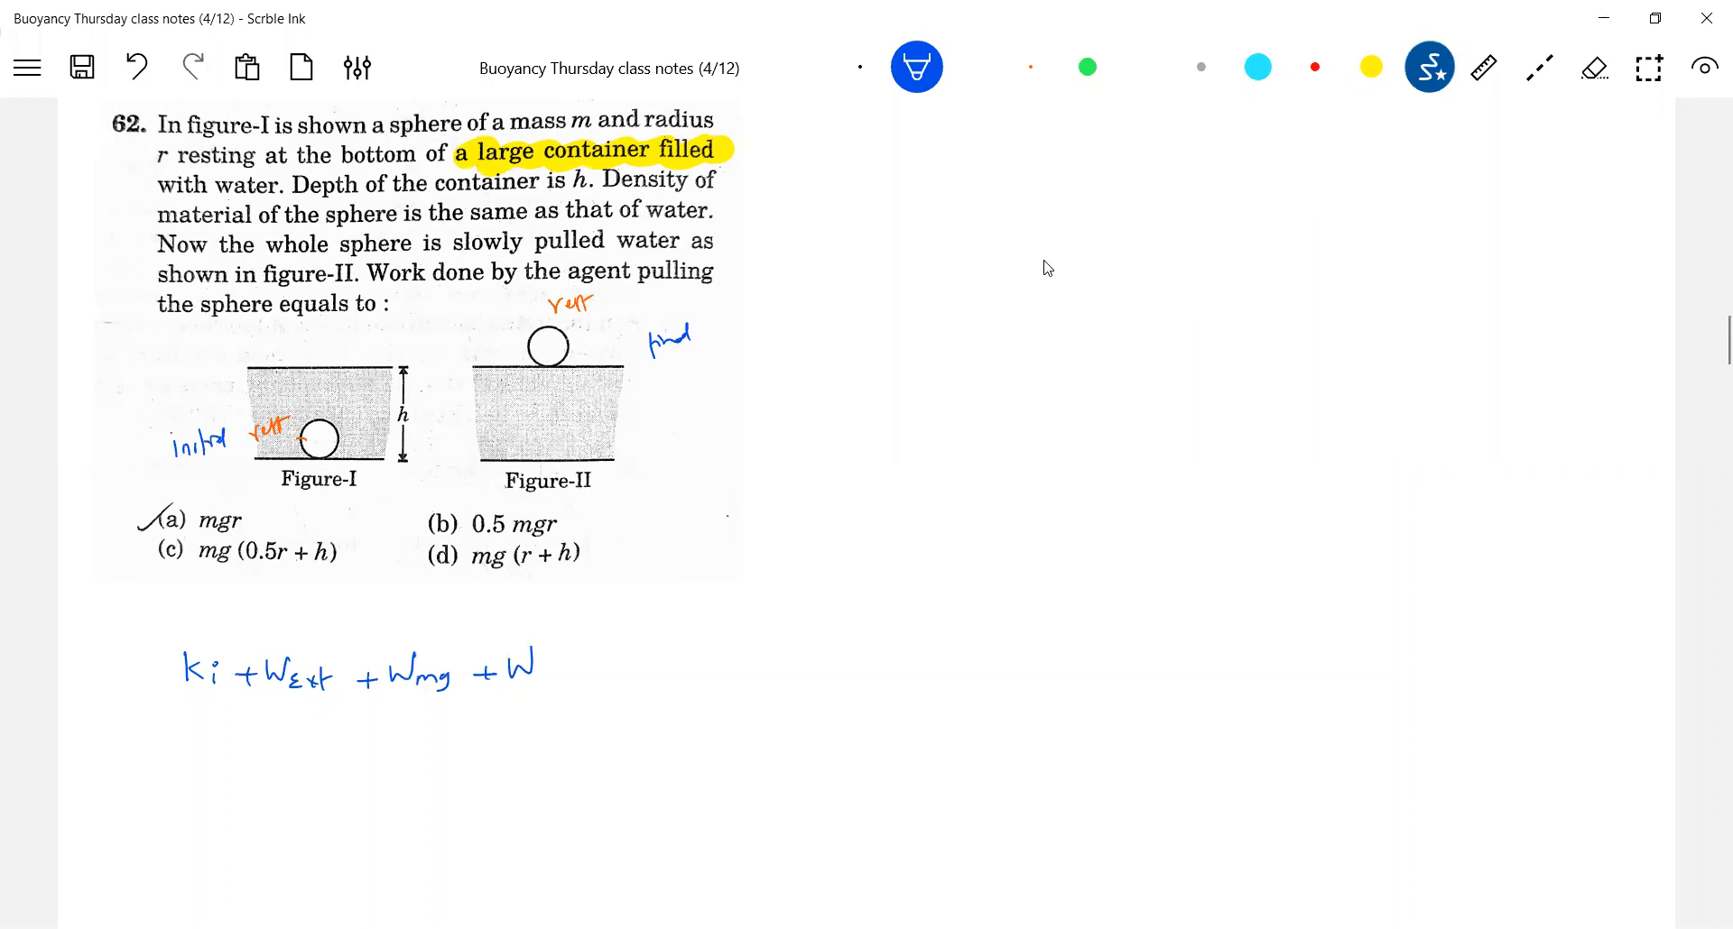
text(L = Kf)
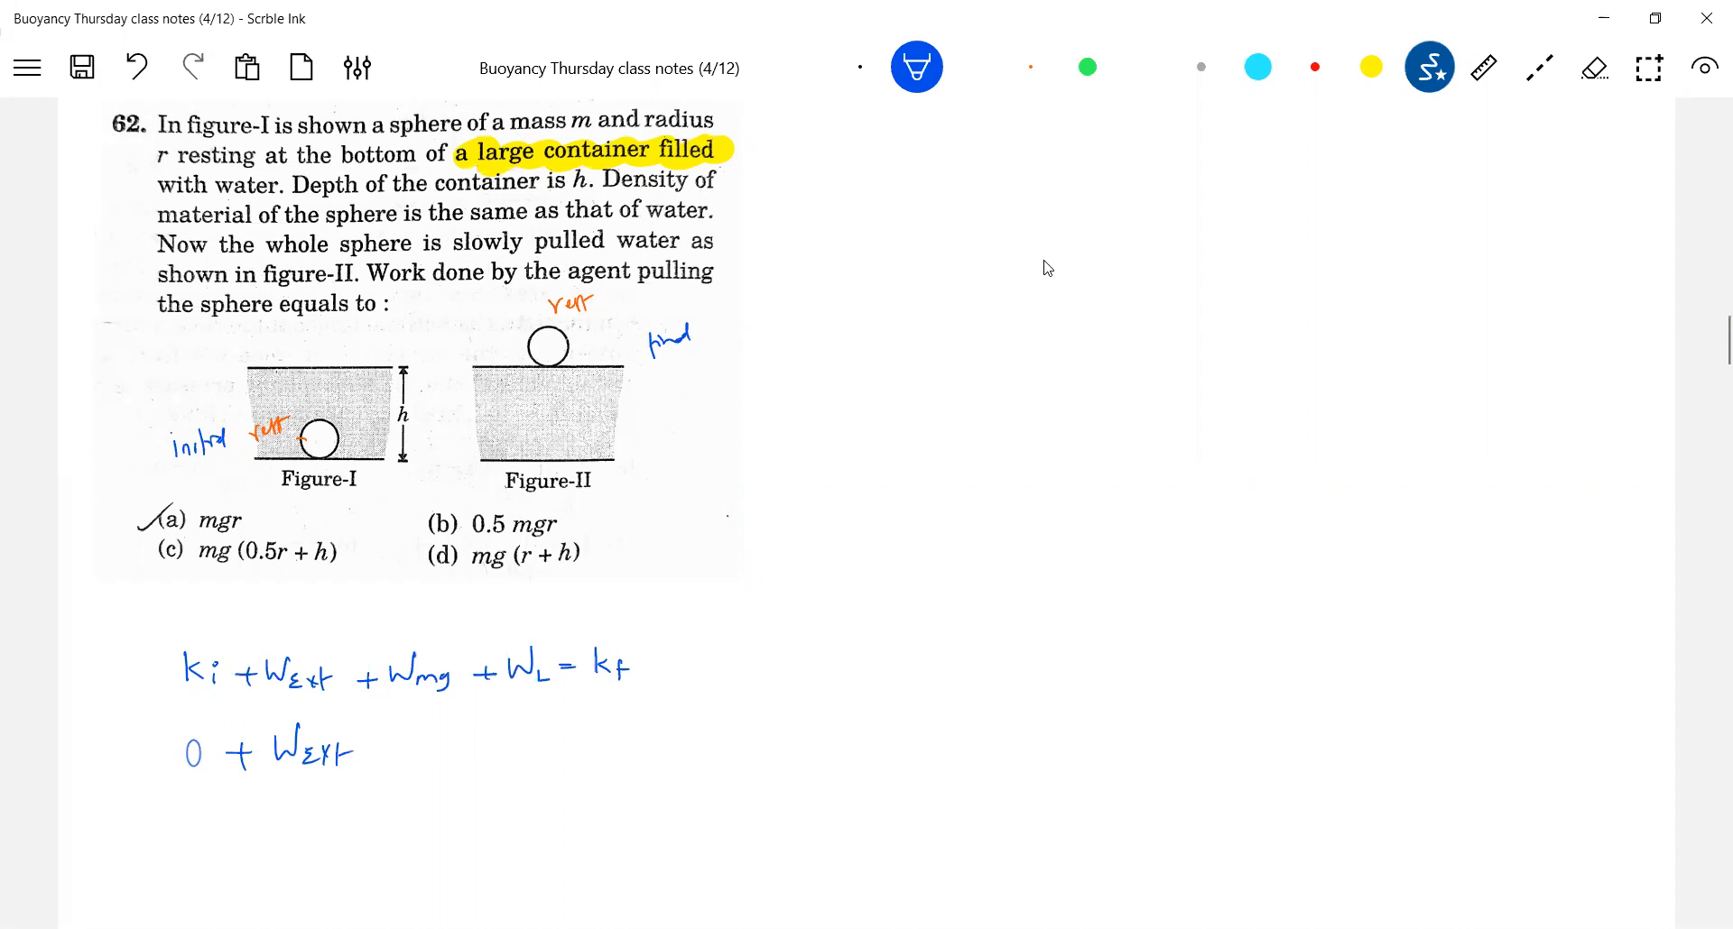
click(362, 774)
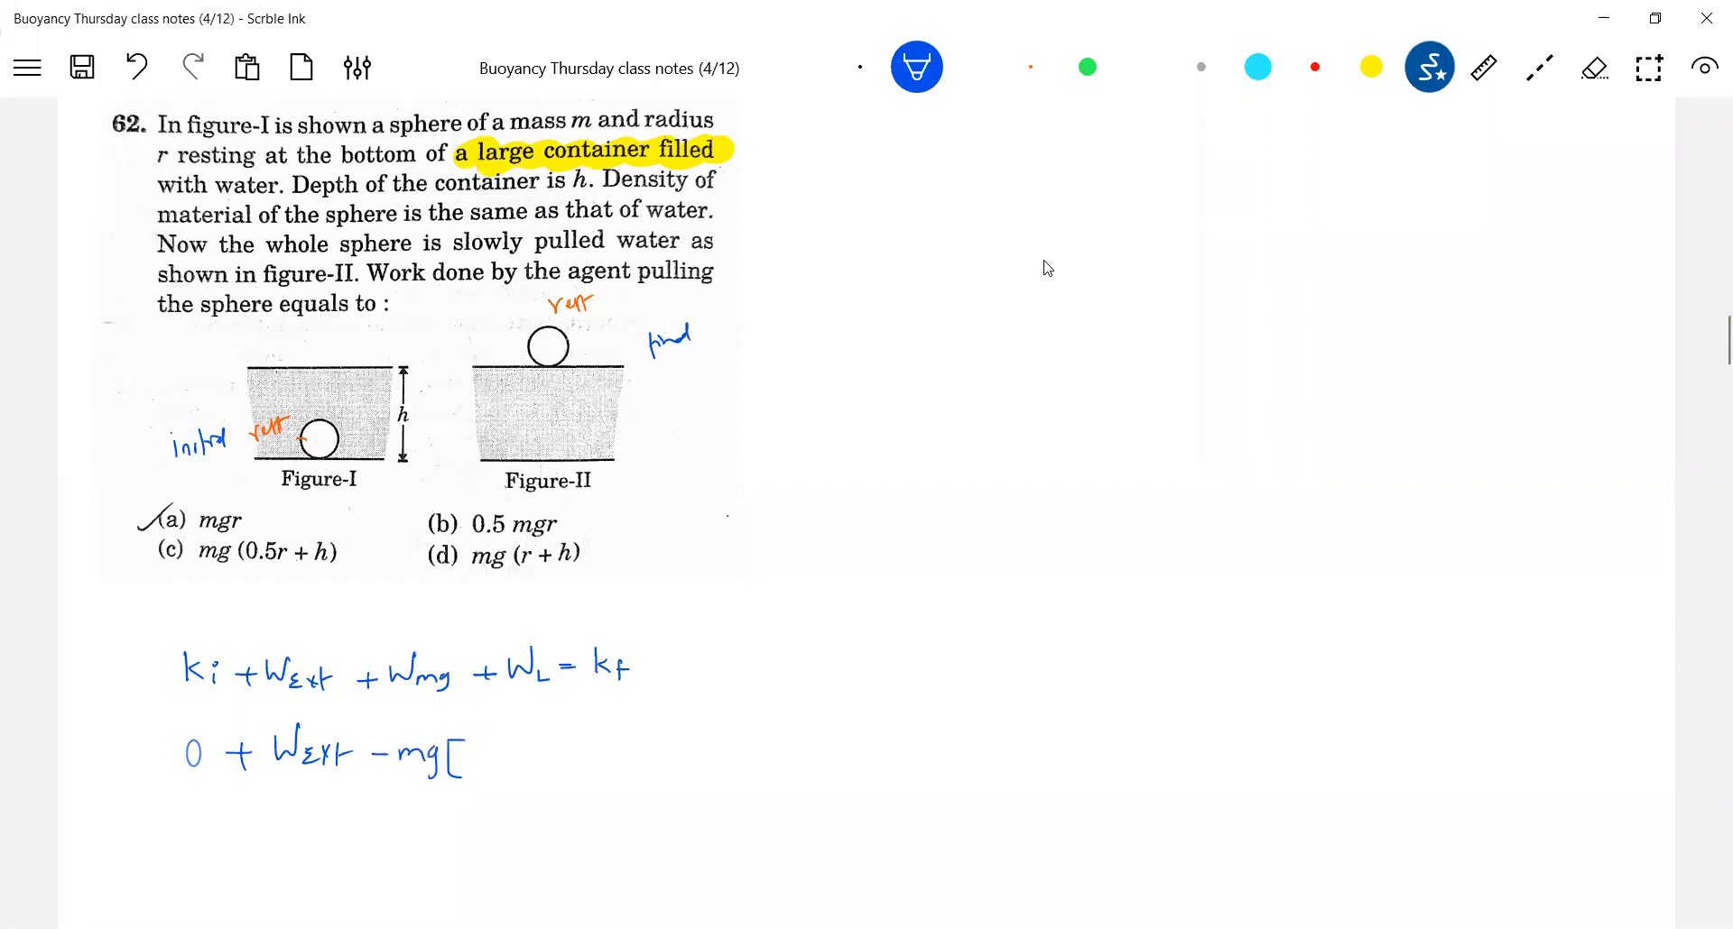
text(h-r+r])
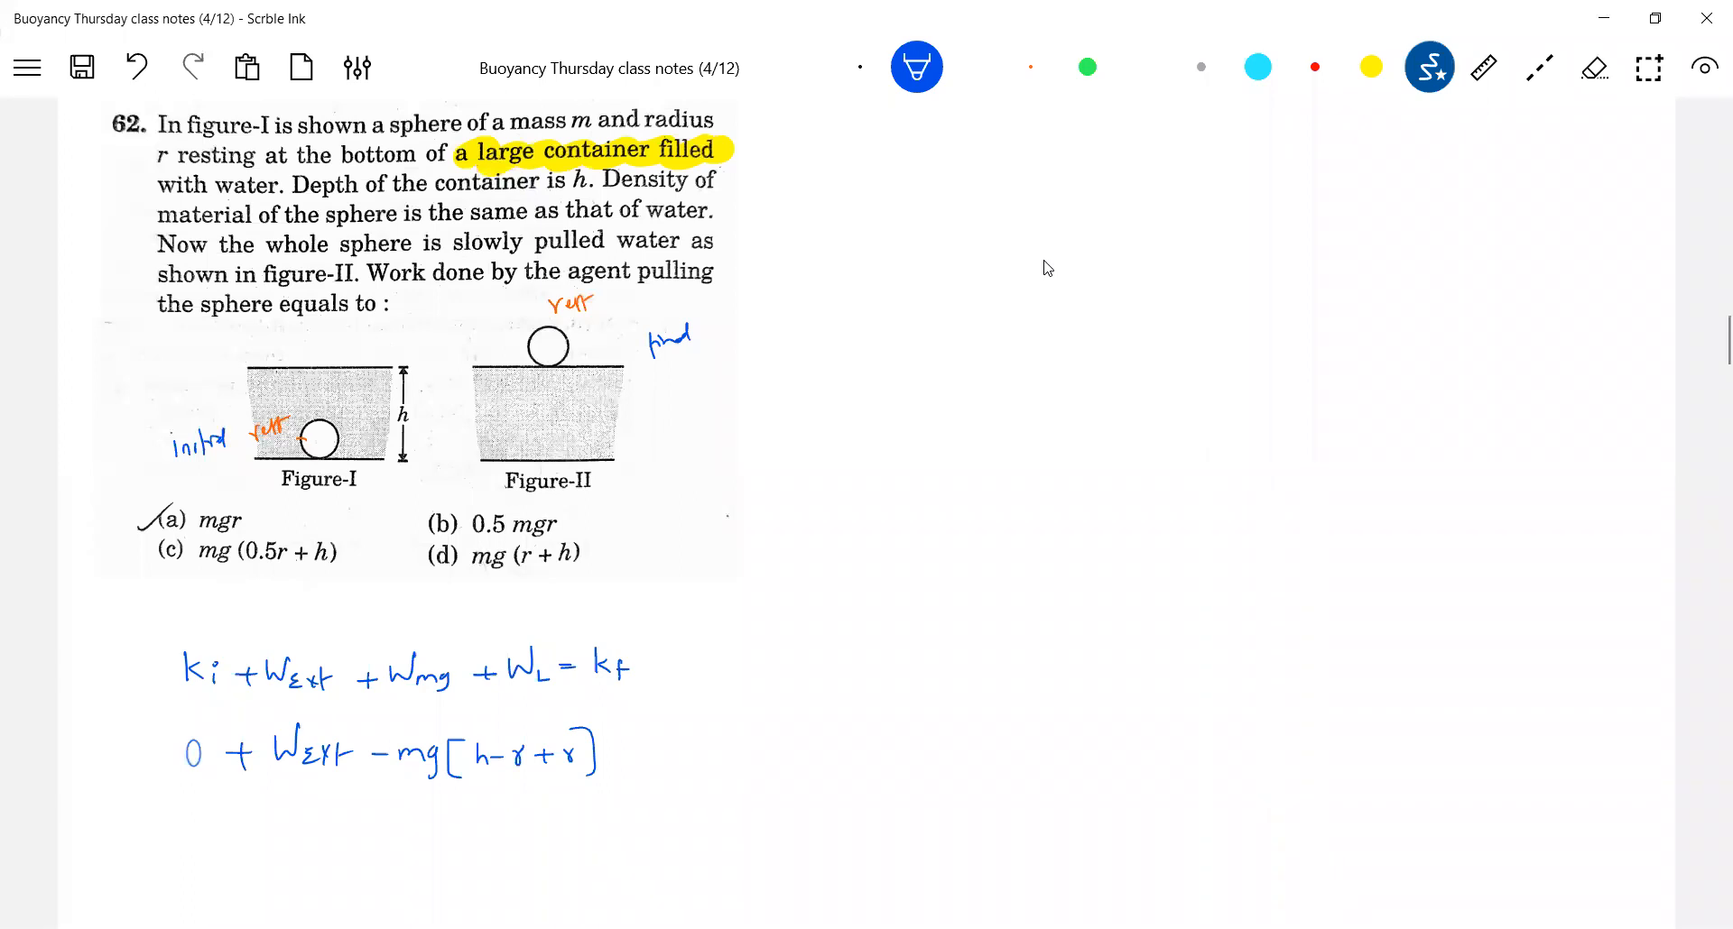
Draw dashed horizontal lines through the centres of both spheres.
click(1538, 67)
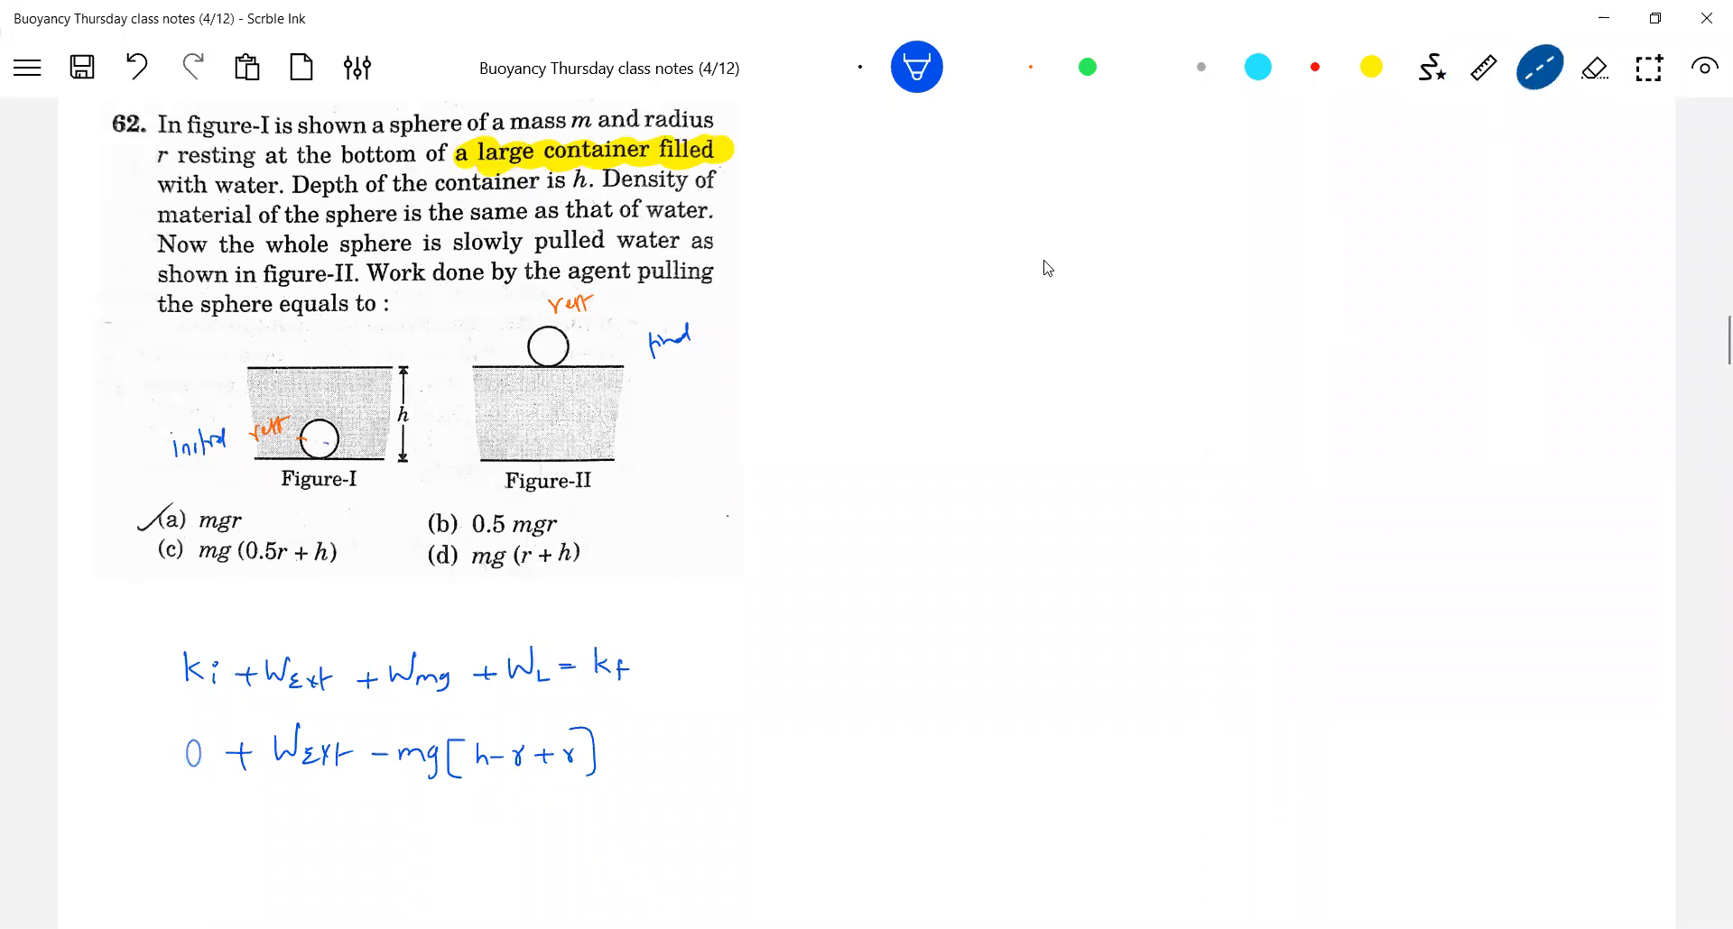
drag(320, 442, 647, 442)
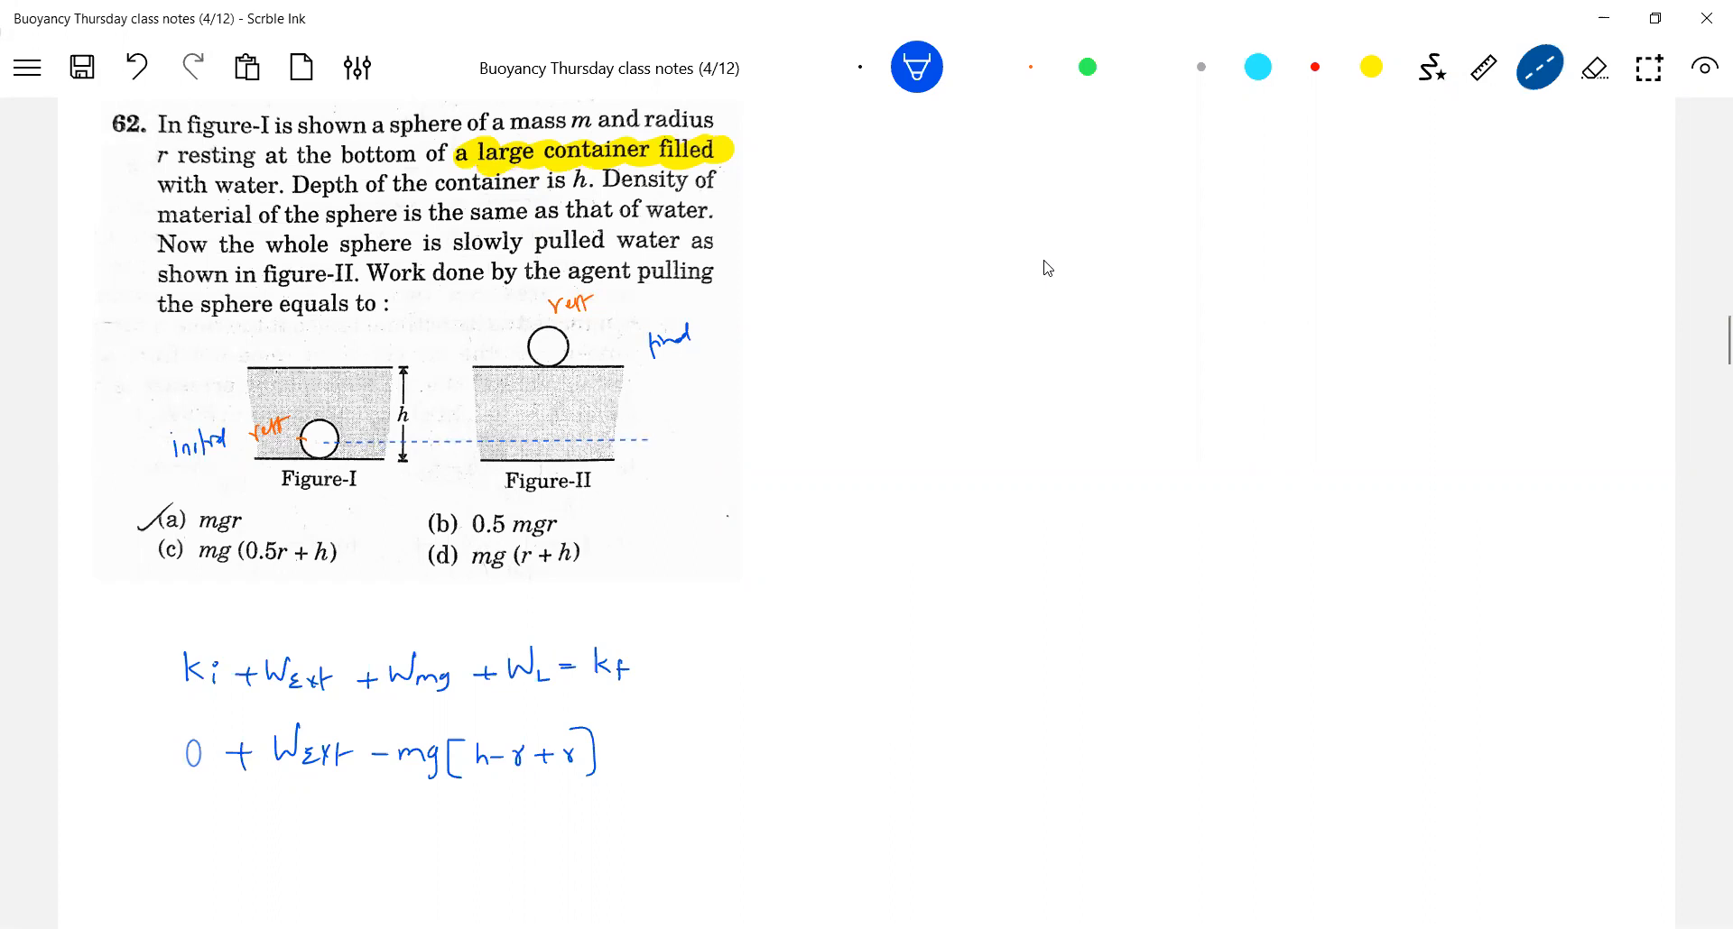
drag(580, 348, 616, 348)
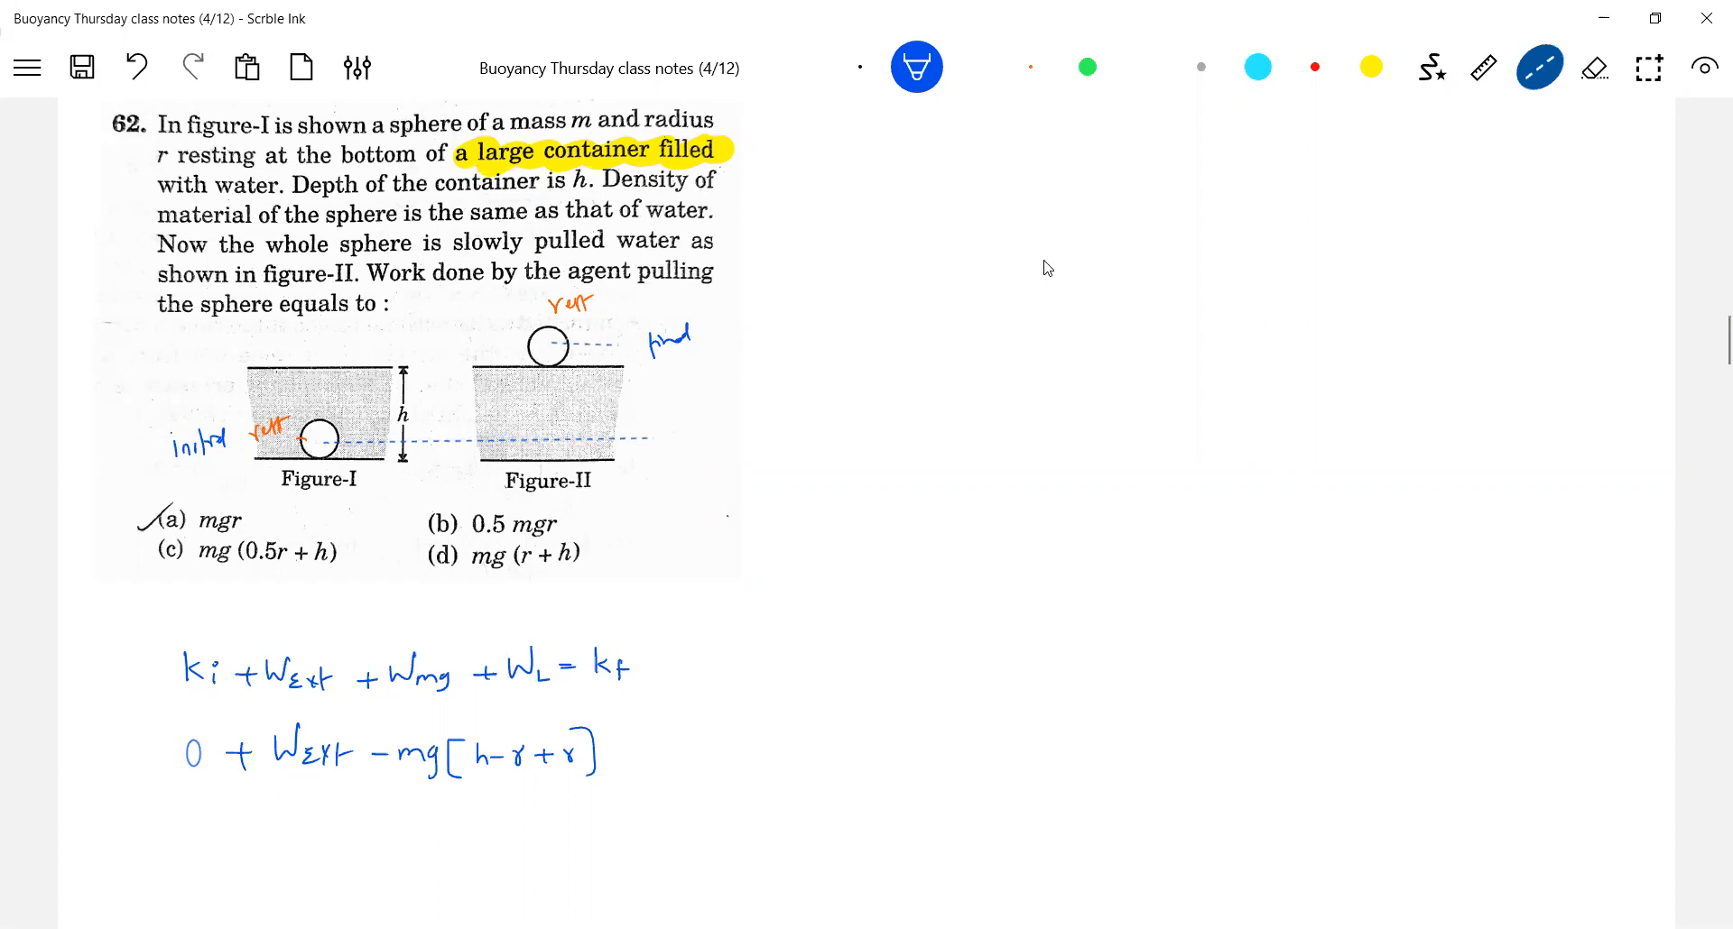
Mark the r and h−r distances on Figure-II in orange ink.
click(1431, 67)
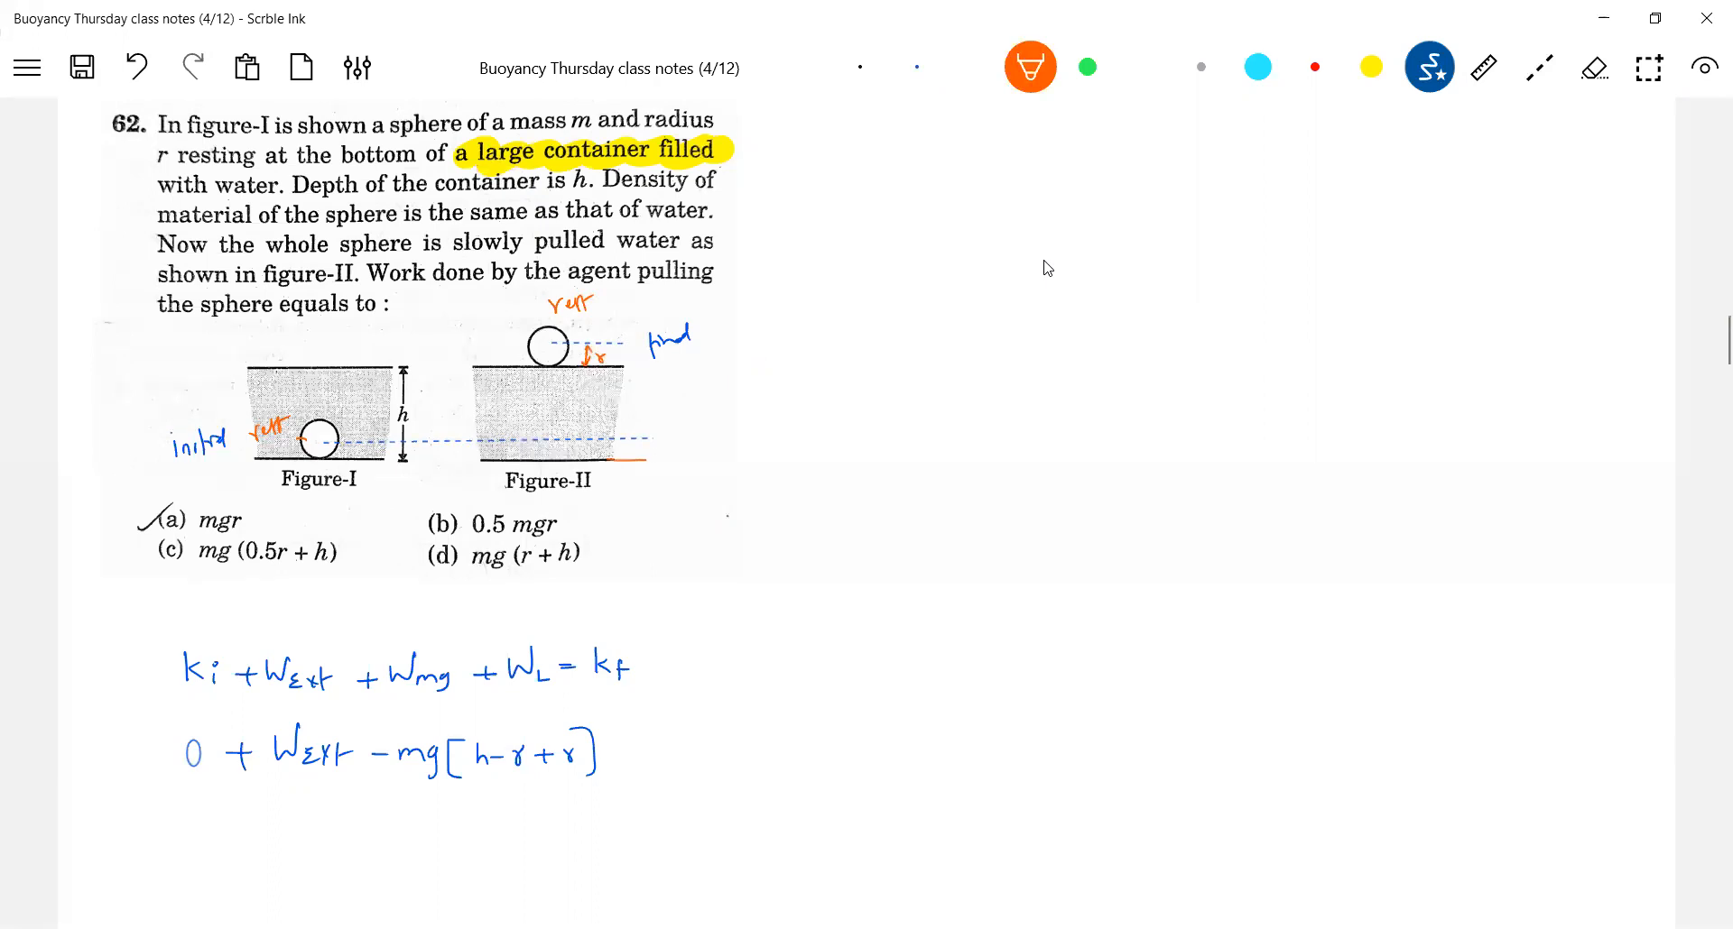
drag(646, 442, 669, 453)
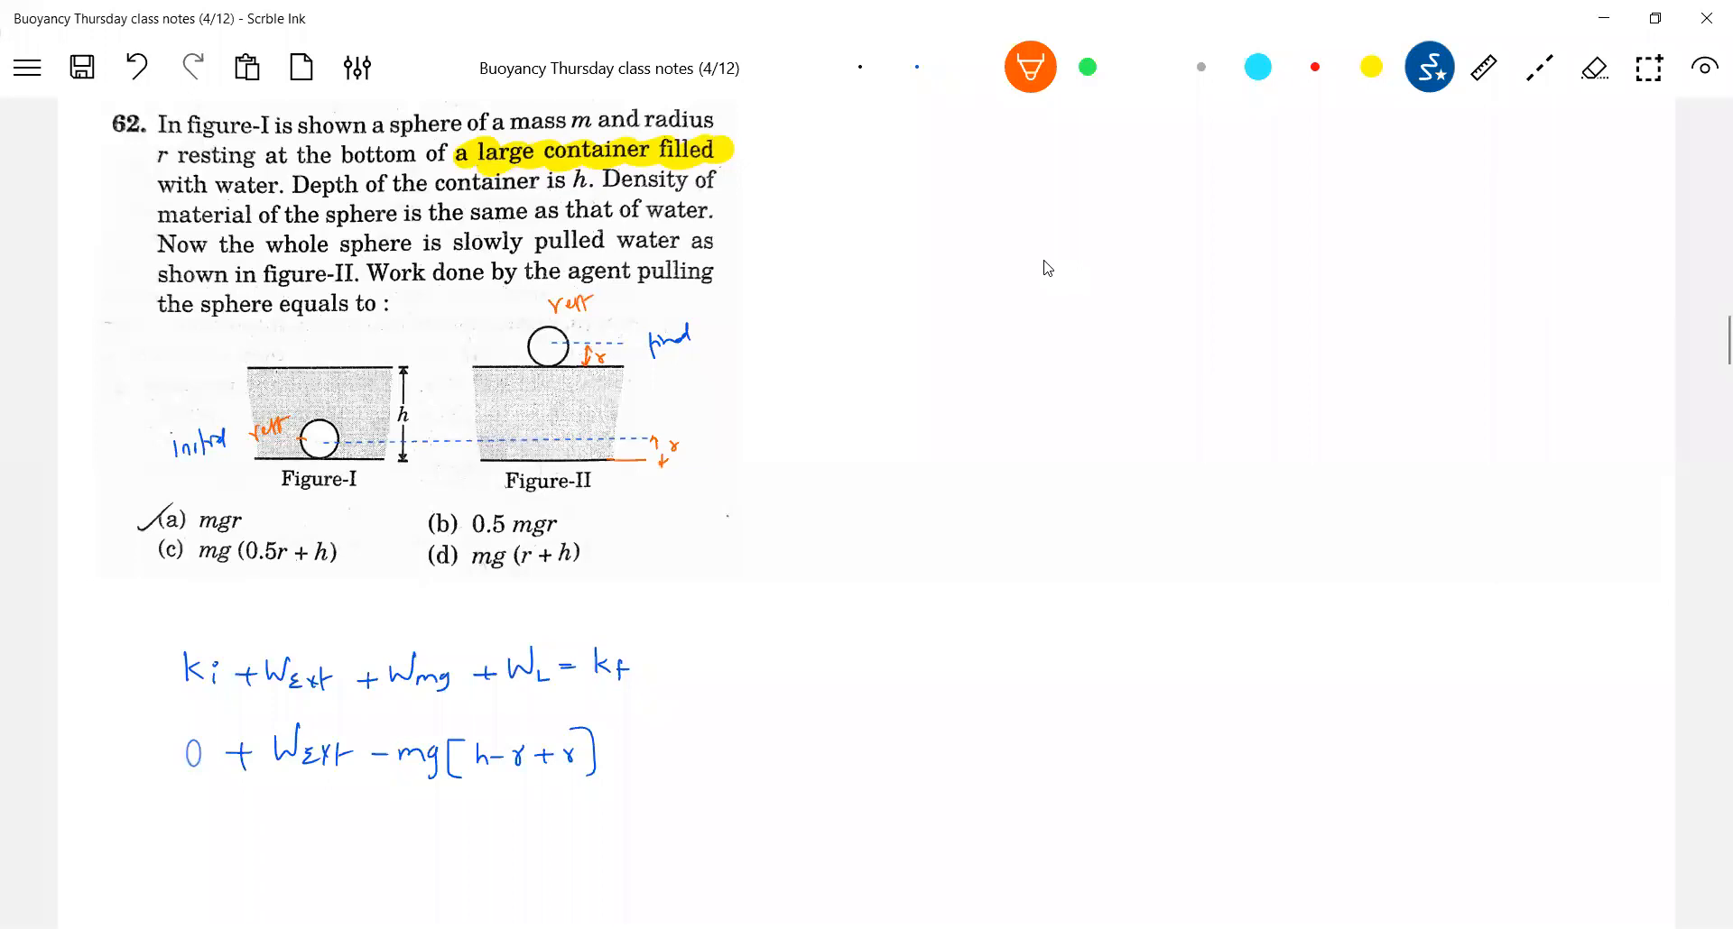
drag(453, 392, 451, 354)
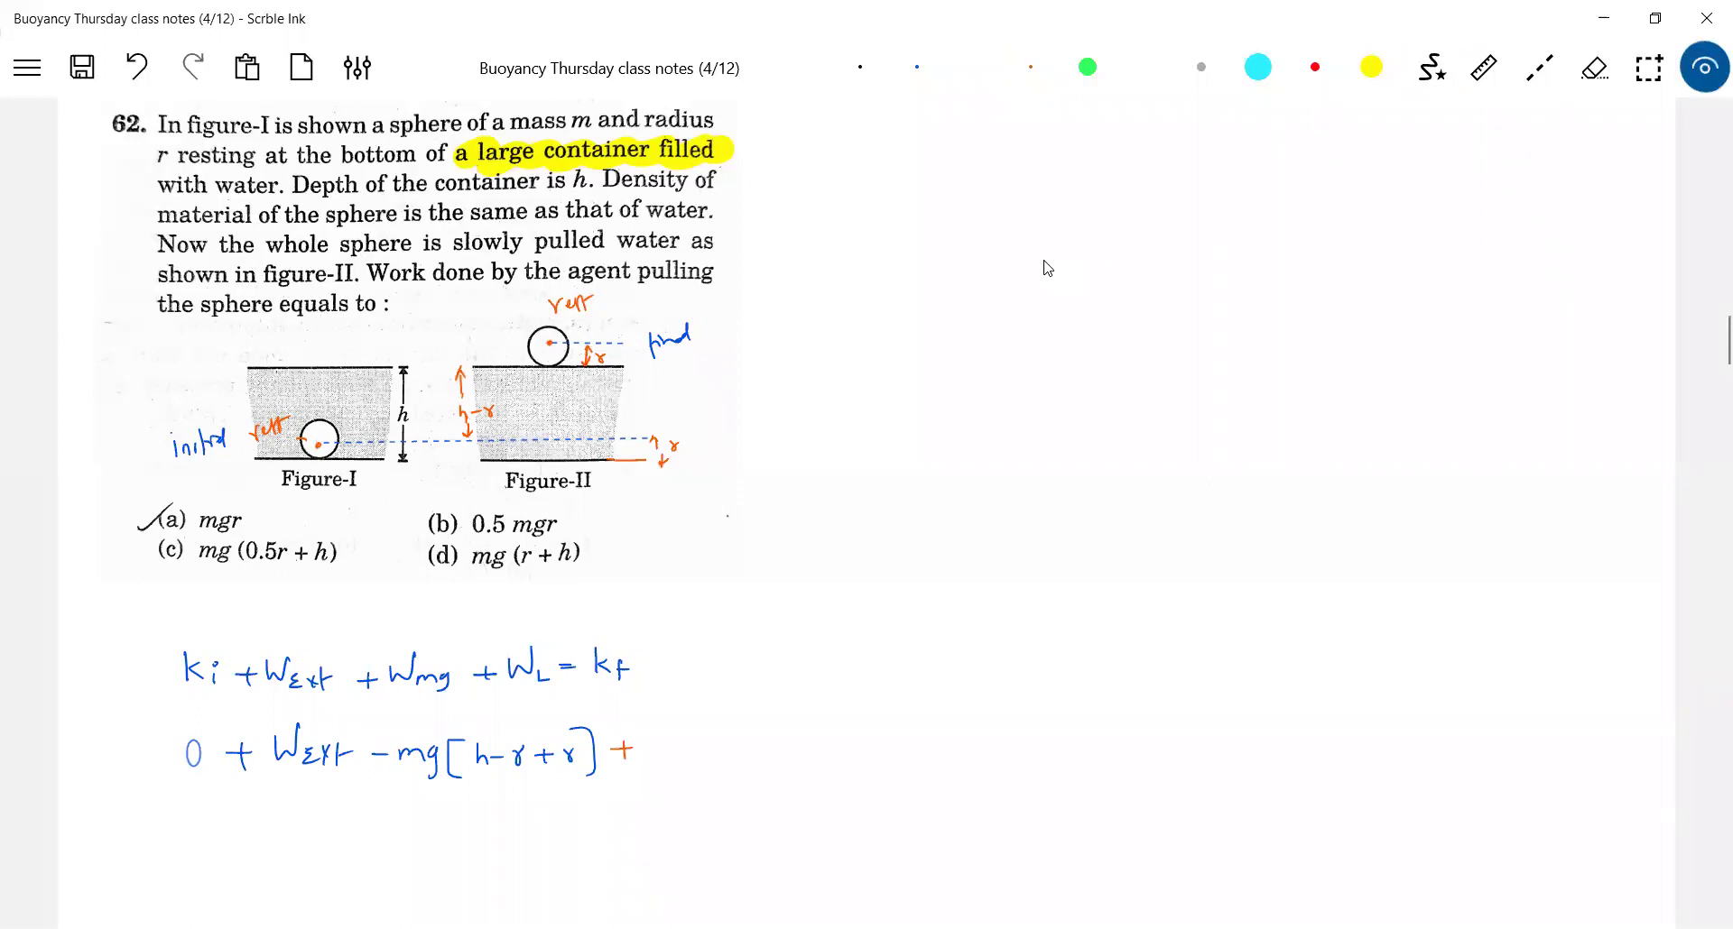
Append an orange '+ mg(h−r) = 0' after the bracket in the equation.
click(322, 438)
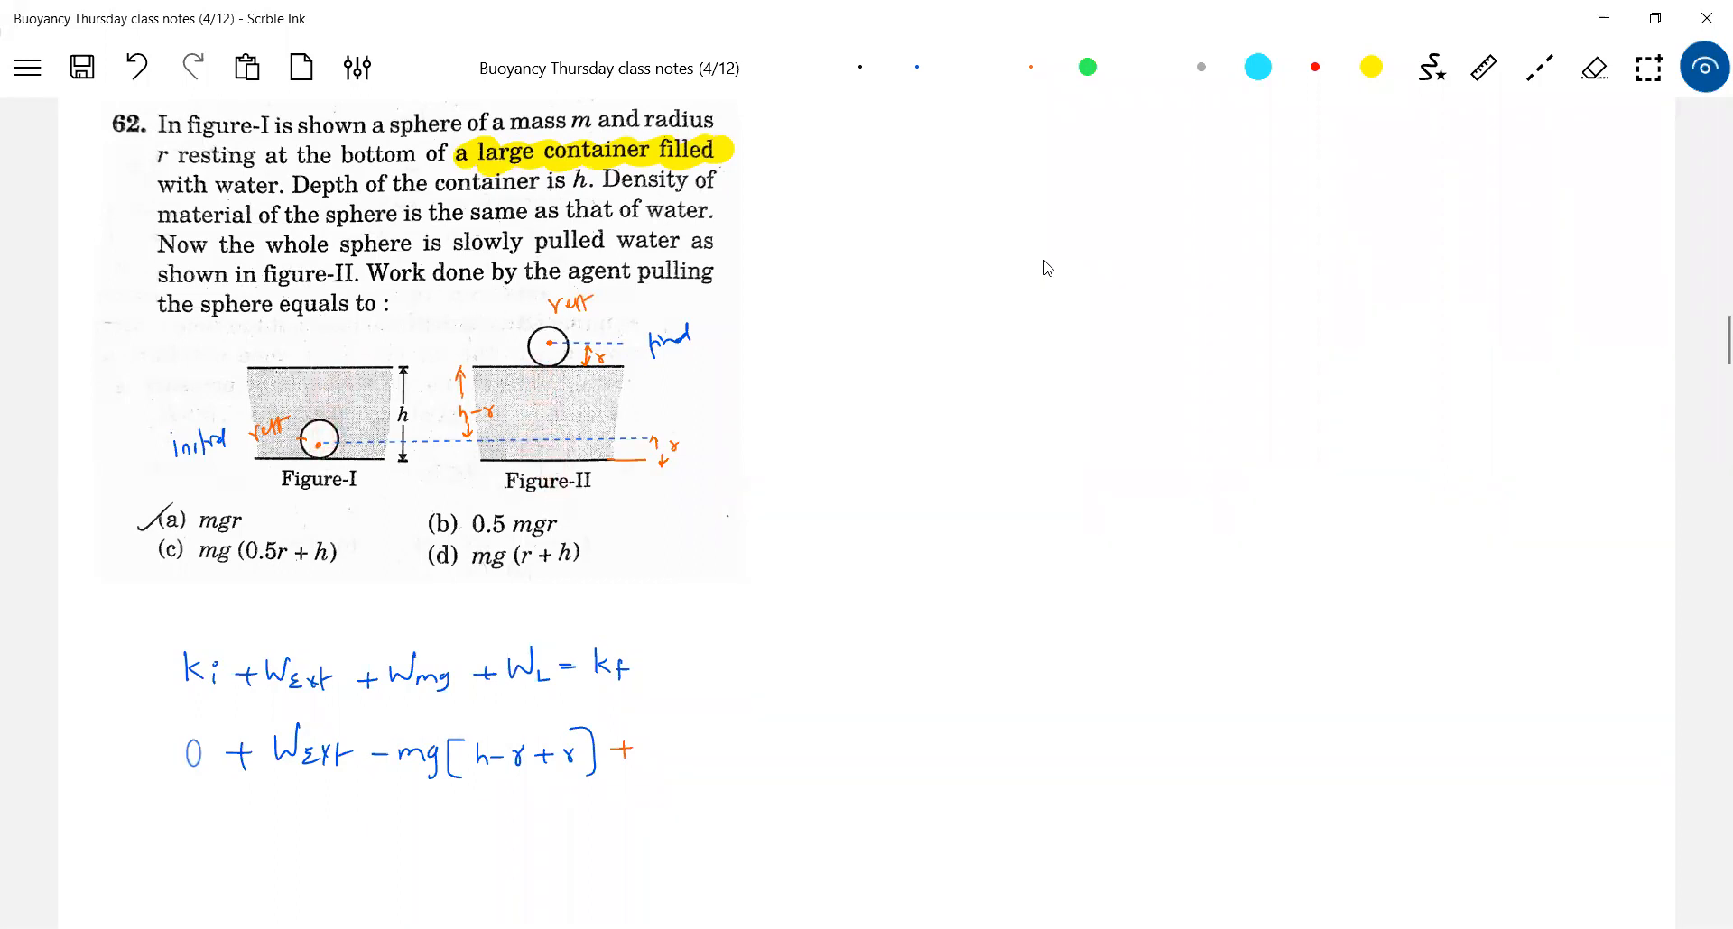
click(322, 464)
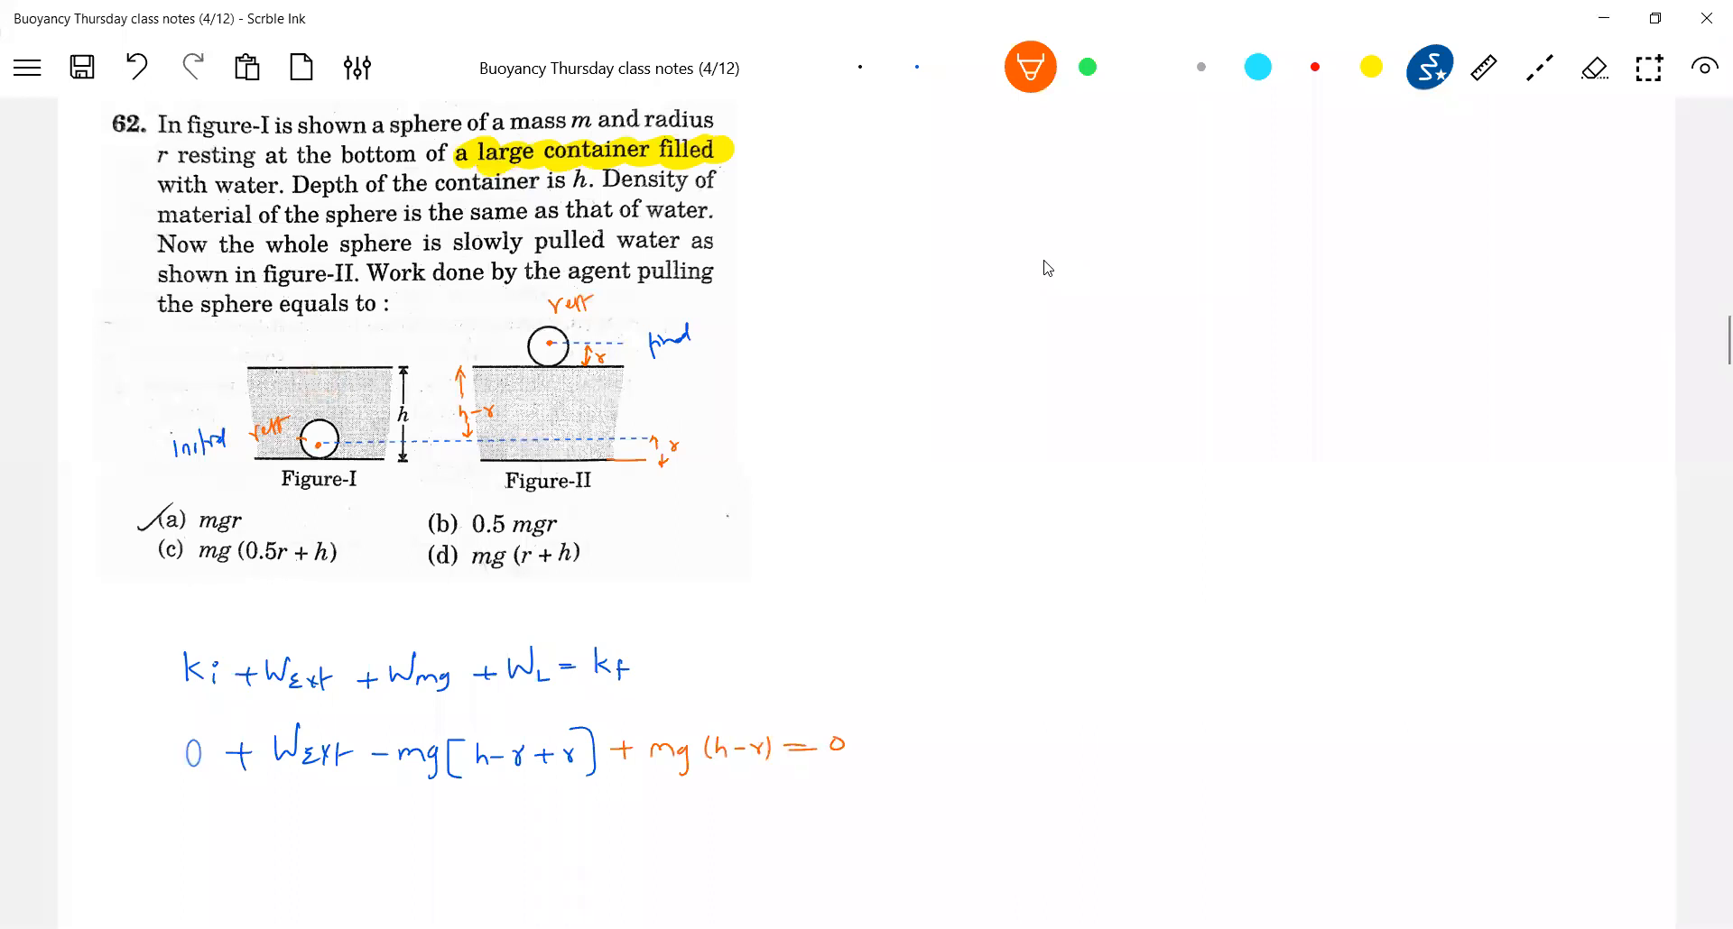
Label the terms 'increase in PE of sphere' and 'decrease in PE of liquid' under the equation.
drag(348, 823, 381, 840)
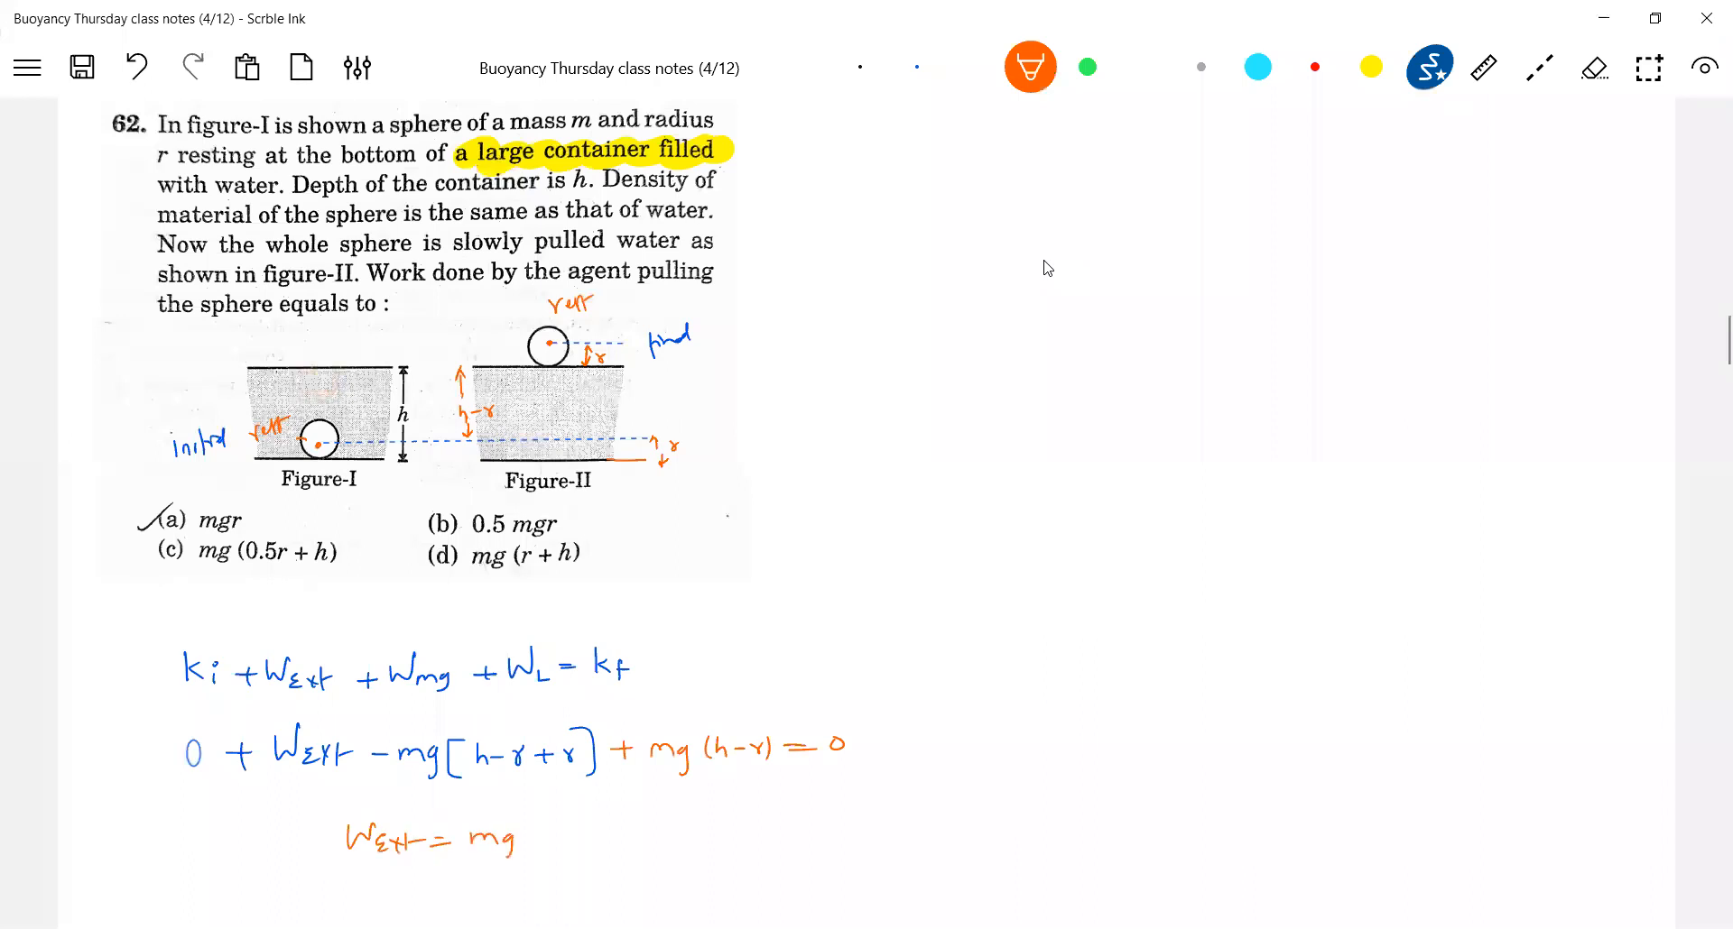
text(r)
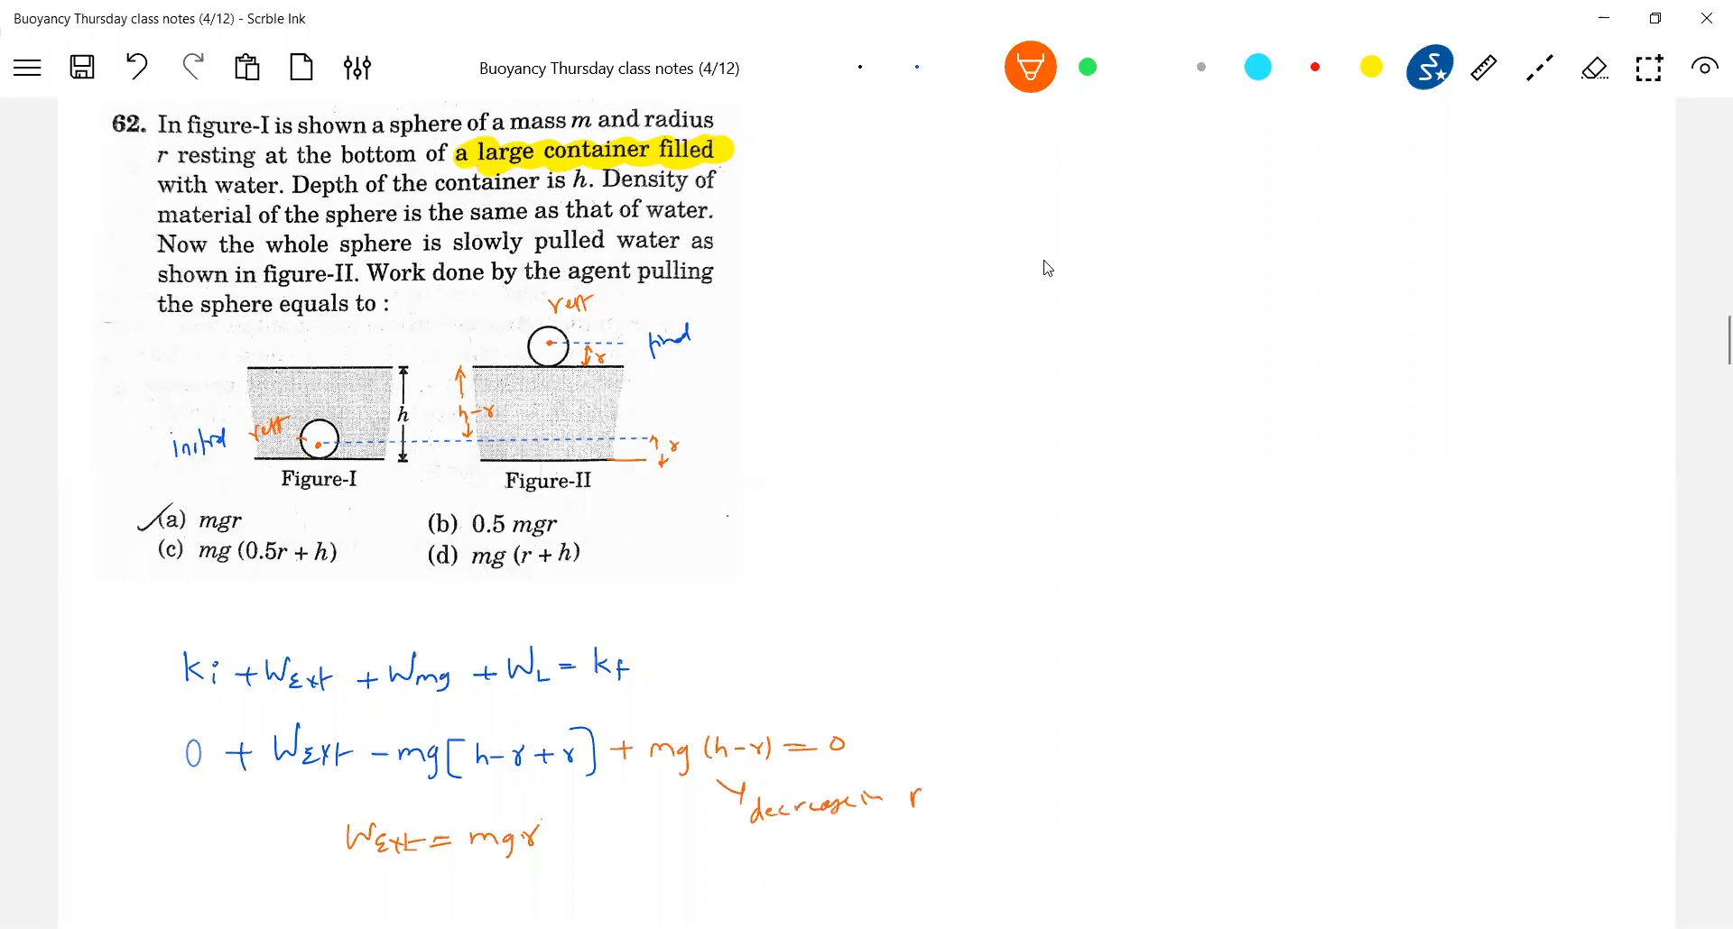
text(PE of liquid)
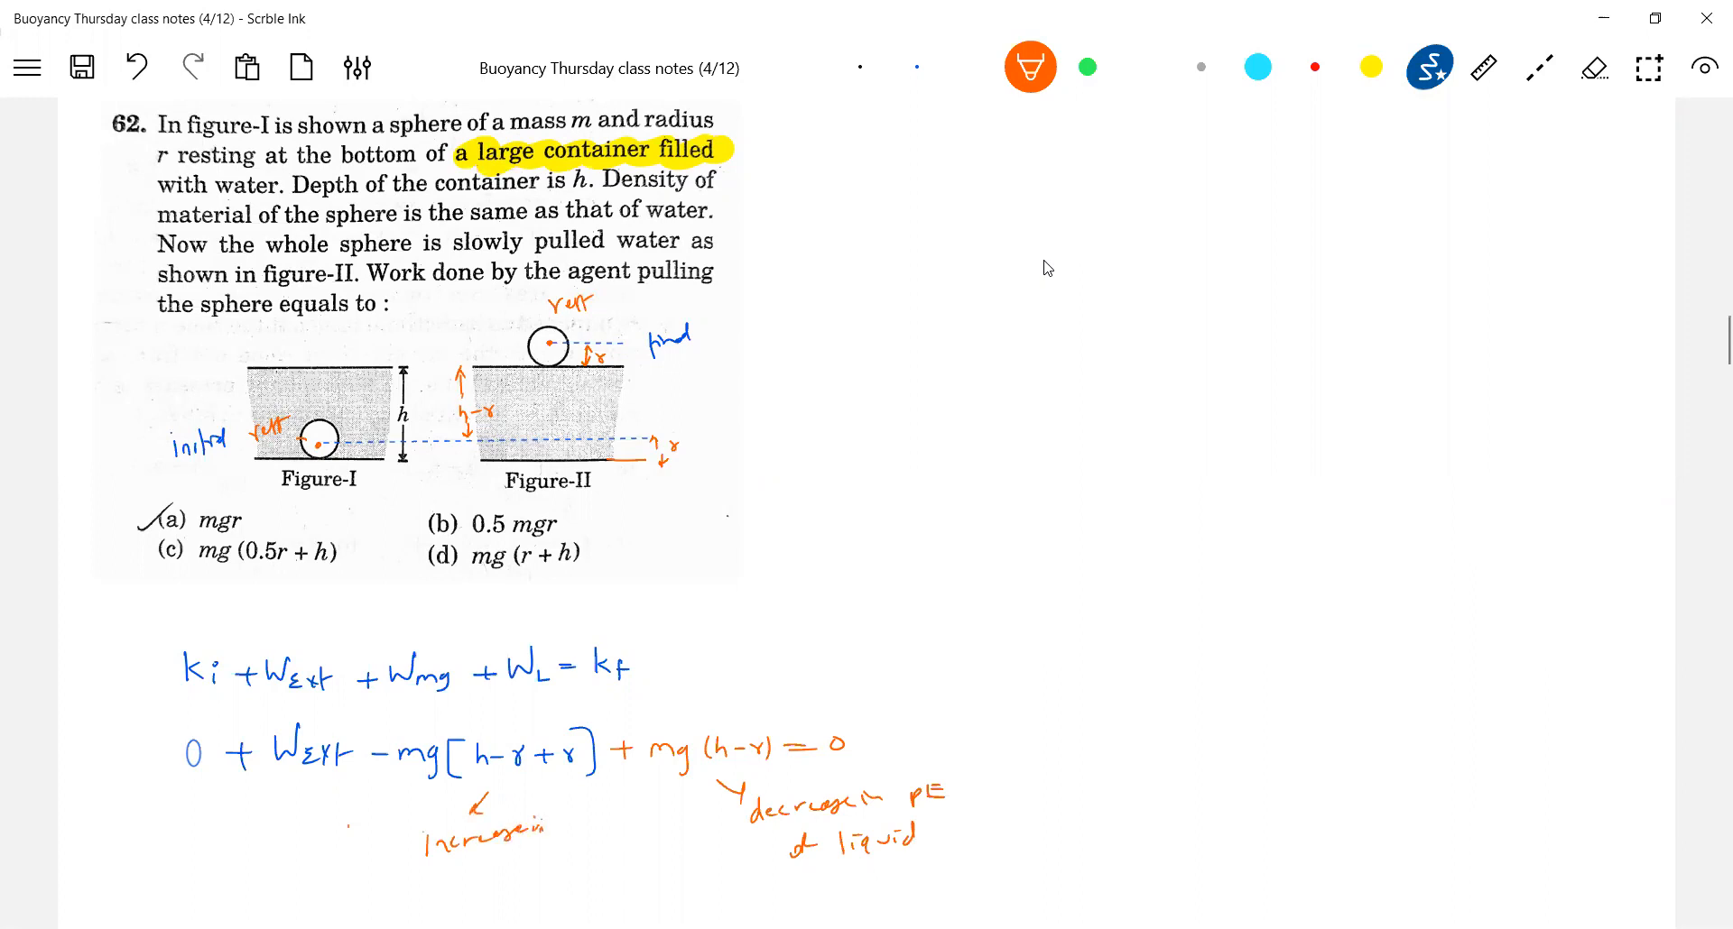
drag(453, 874, 453, 901)
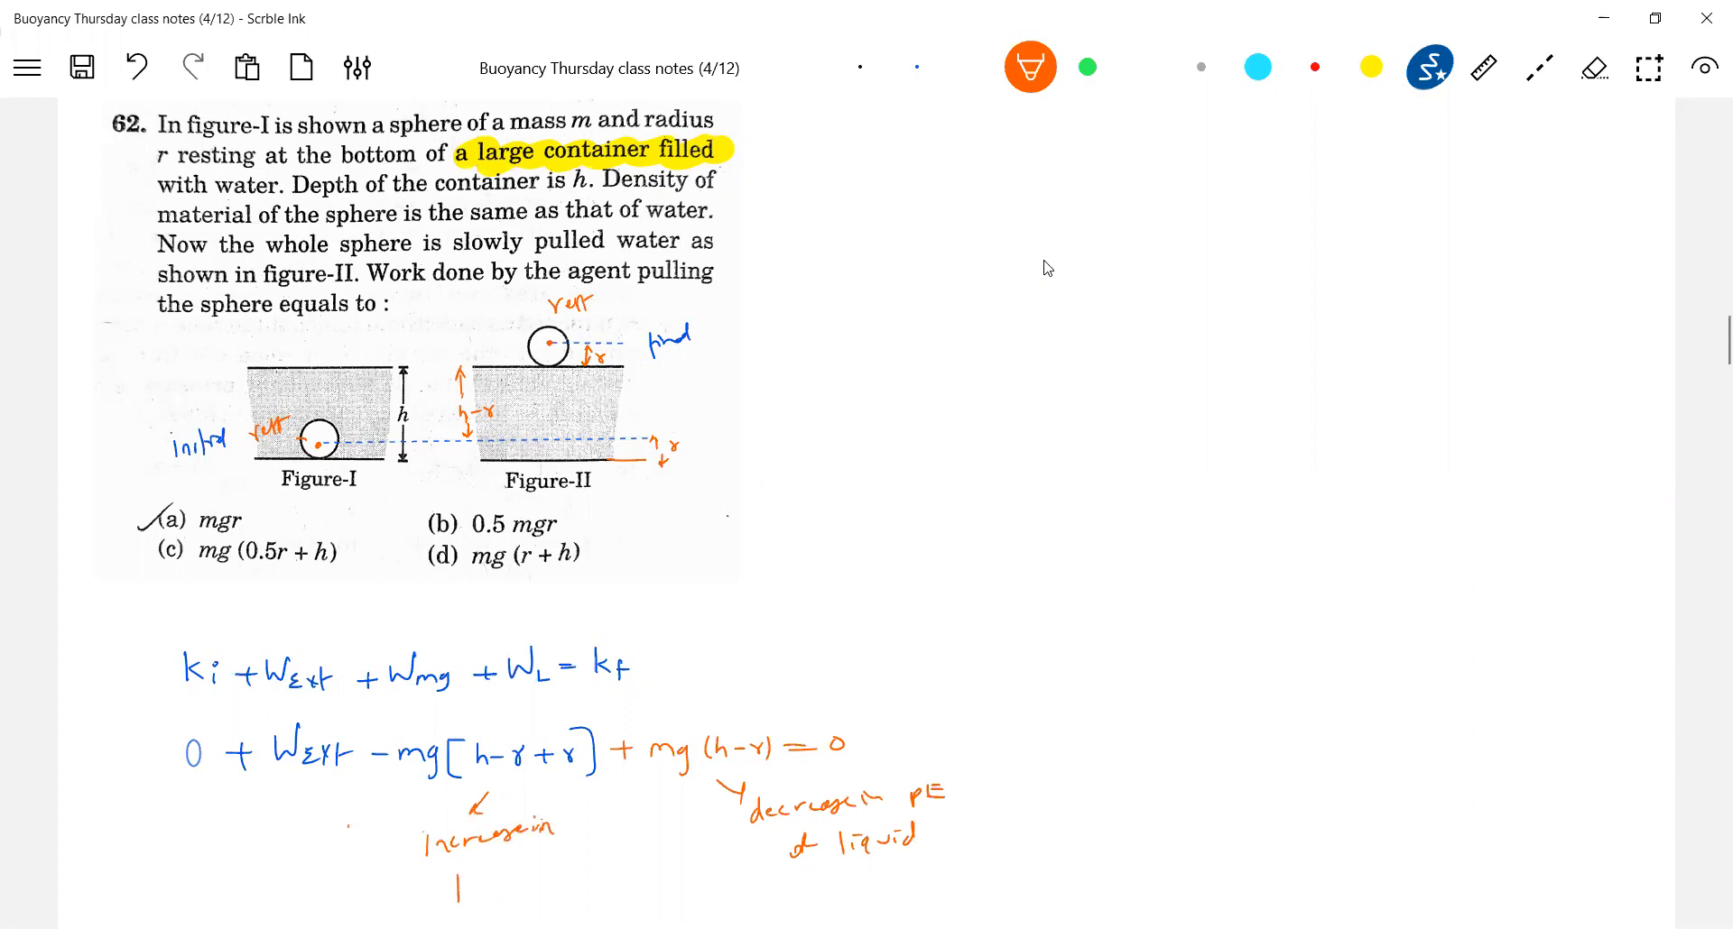
text(pE of S)
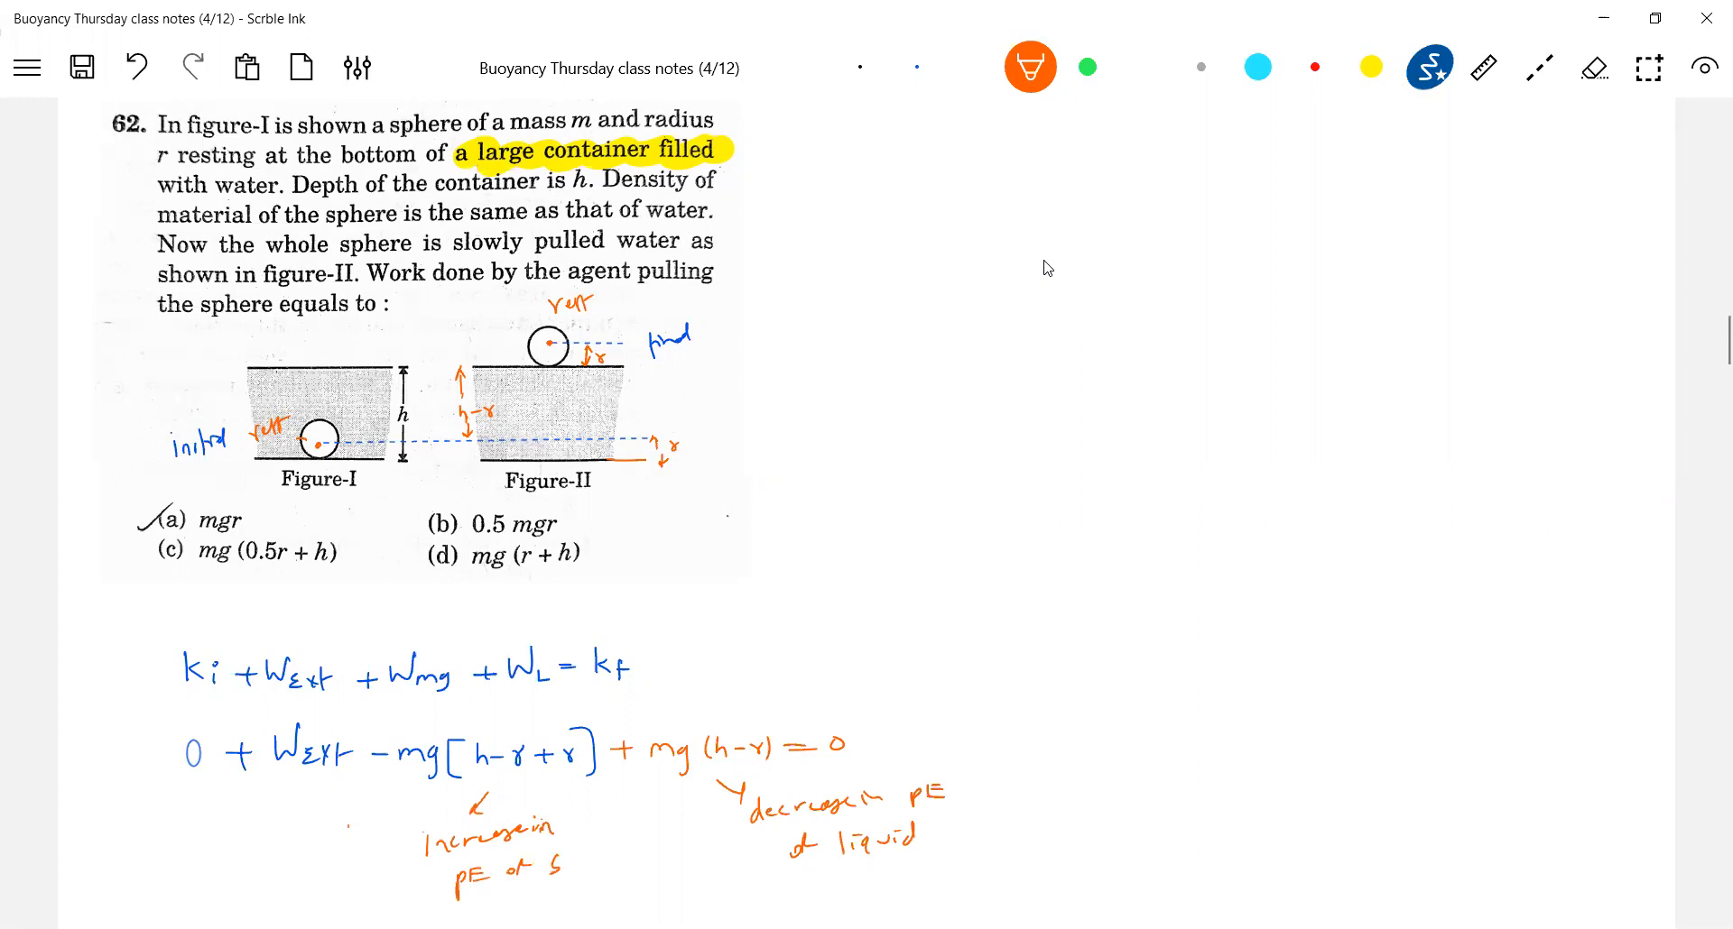
text(Sphere)
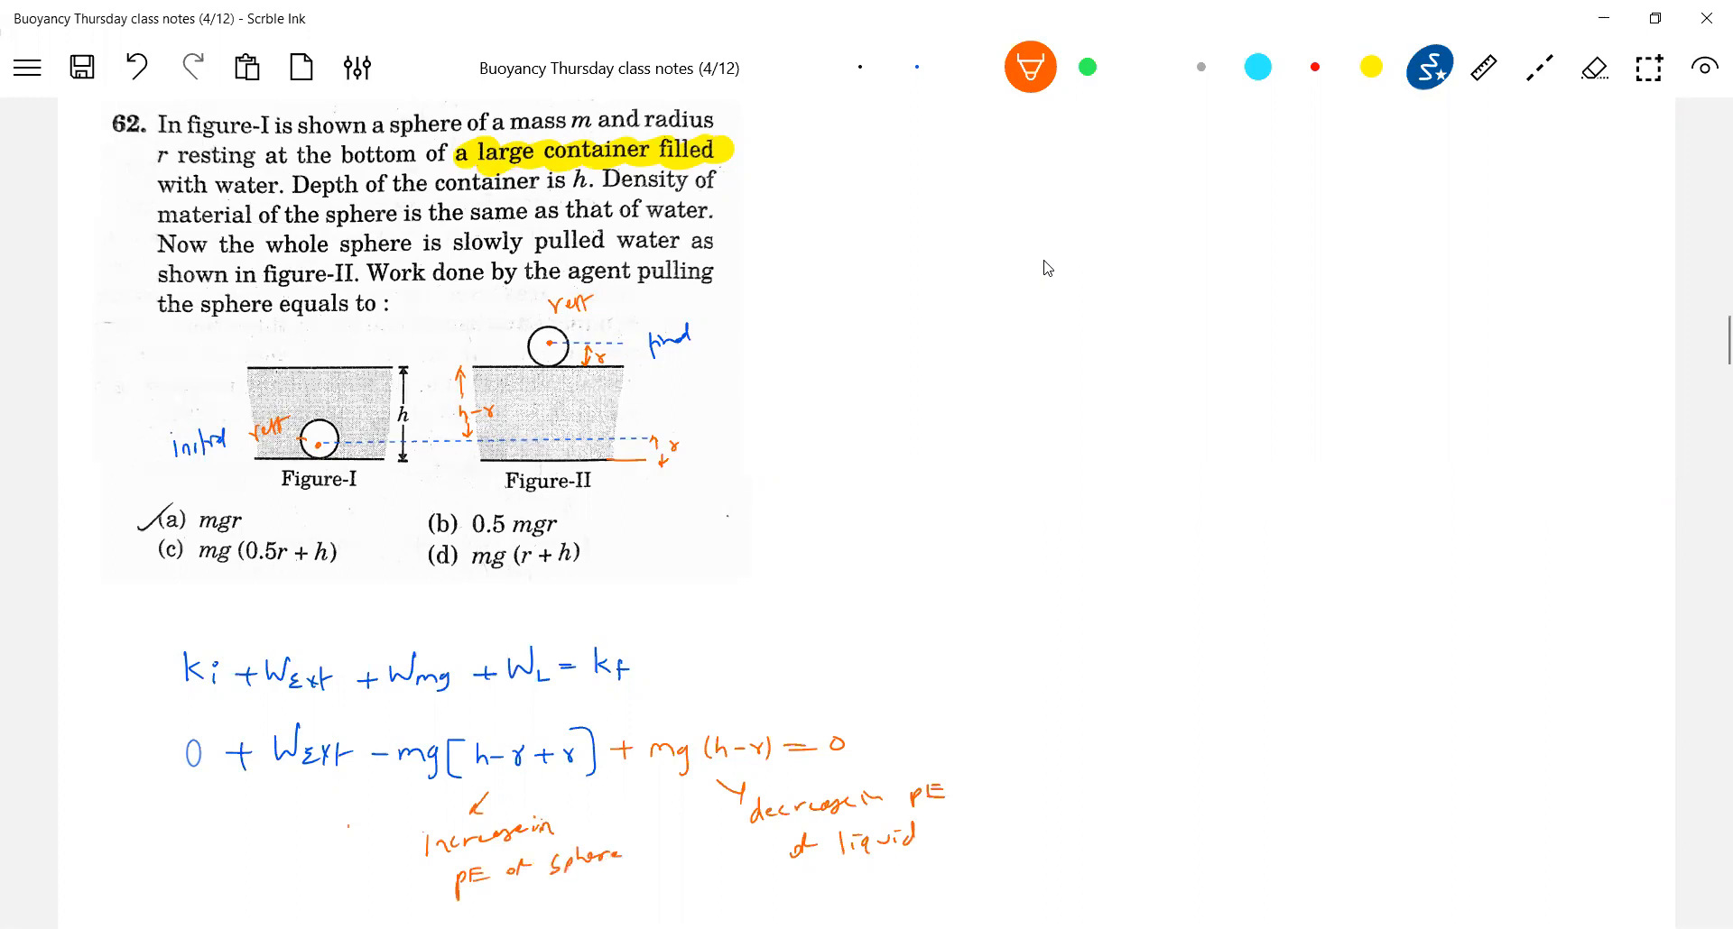